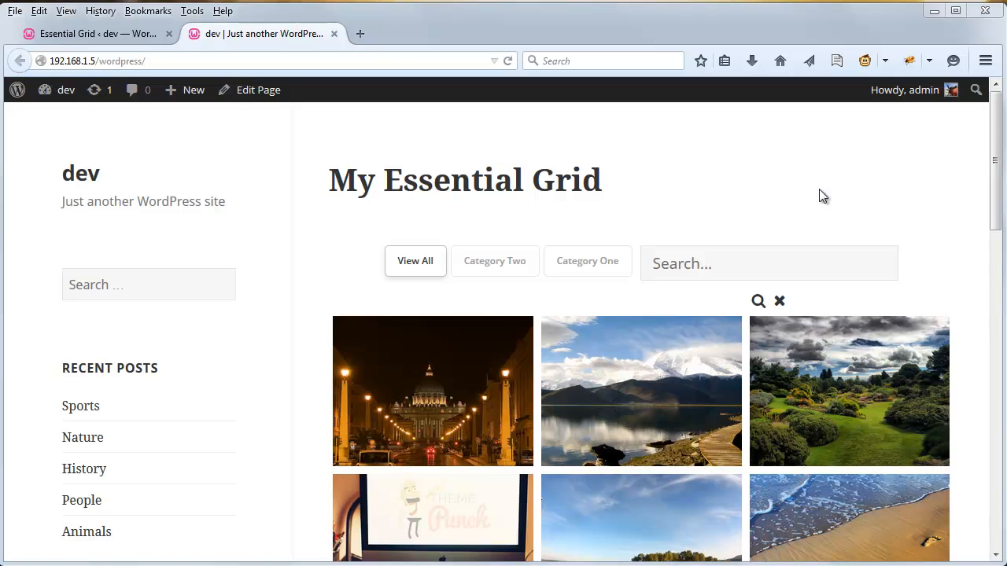
{"action": "mouse_move", "coordinate": [784, 174]}
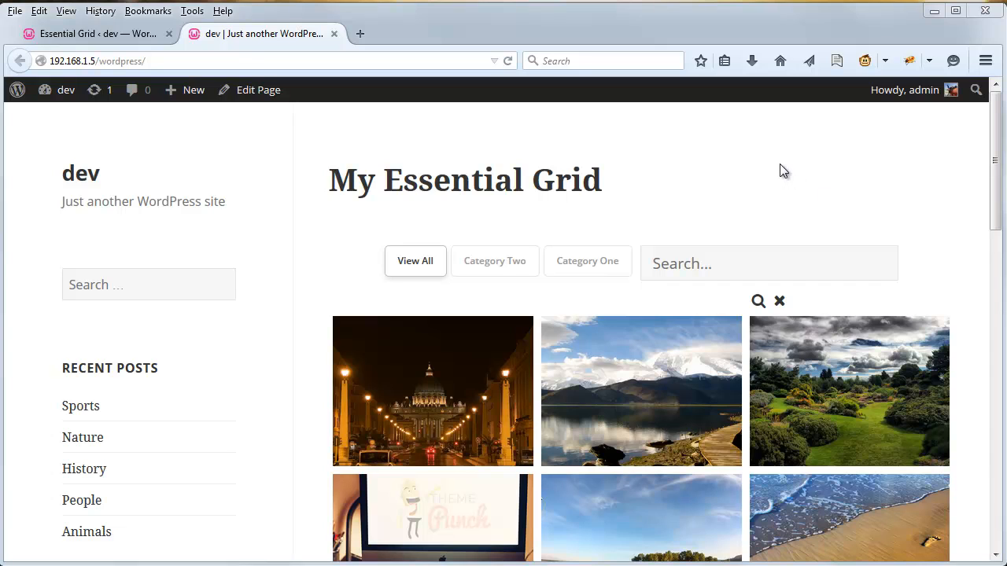
{"action": "mouse_move", "coordinate": [735, 288]}
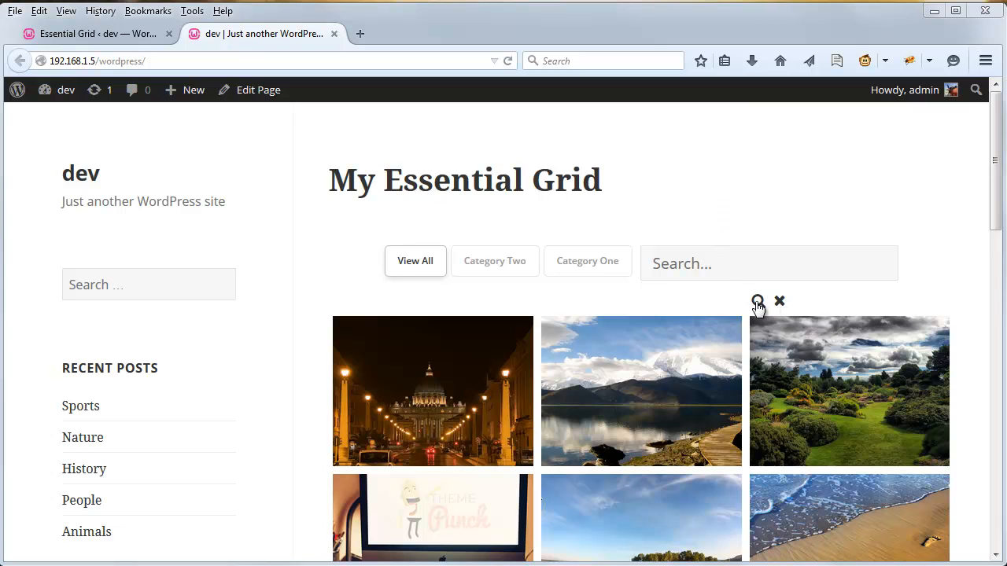
{"action": "mouse_move", "coordinate": [918, 274]}
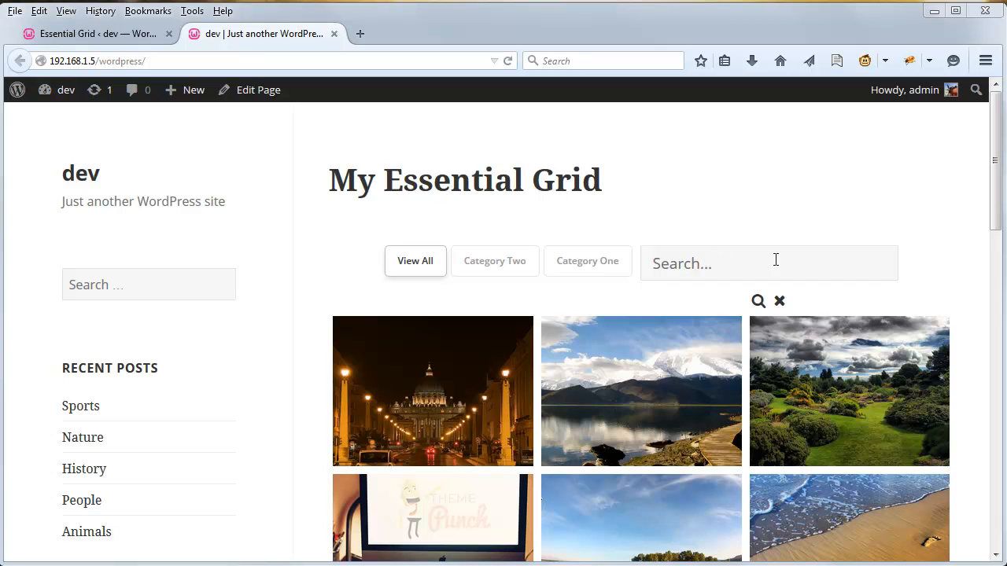
{"action": "mouse_move", "coordinate": [932, 274]}
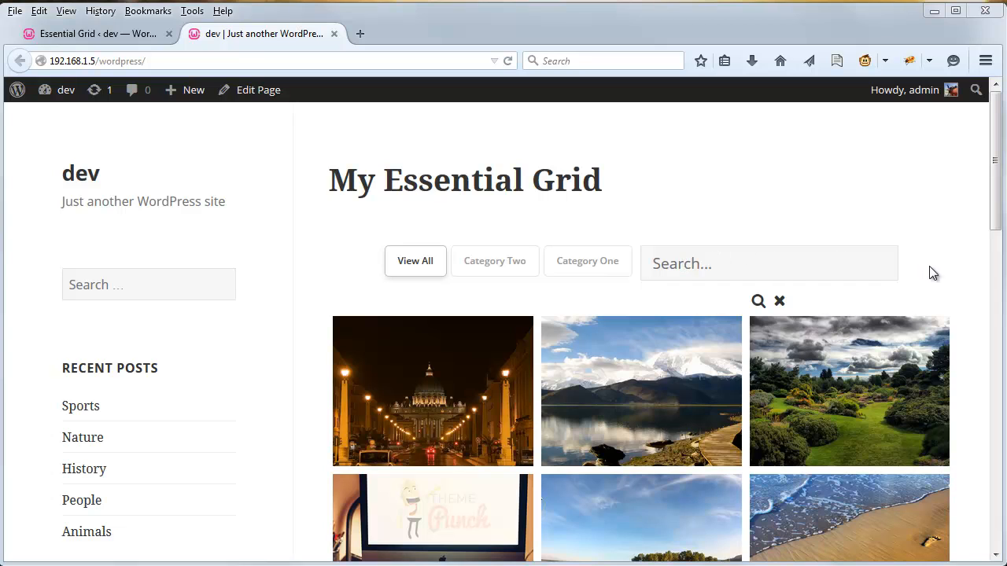
{"action": "mouse_move", "coordinate": [700, 213]}
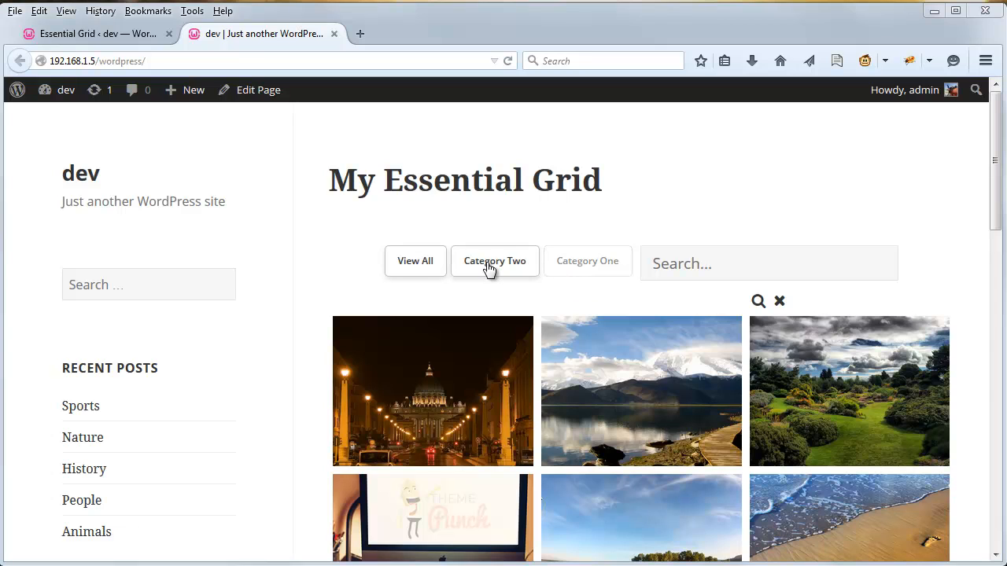
- Search Google for 'firebug' in a new tab and open getfirebug.com
{"action": "left_click", "coordinate": [416, 261]}
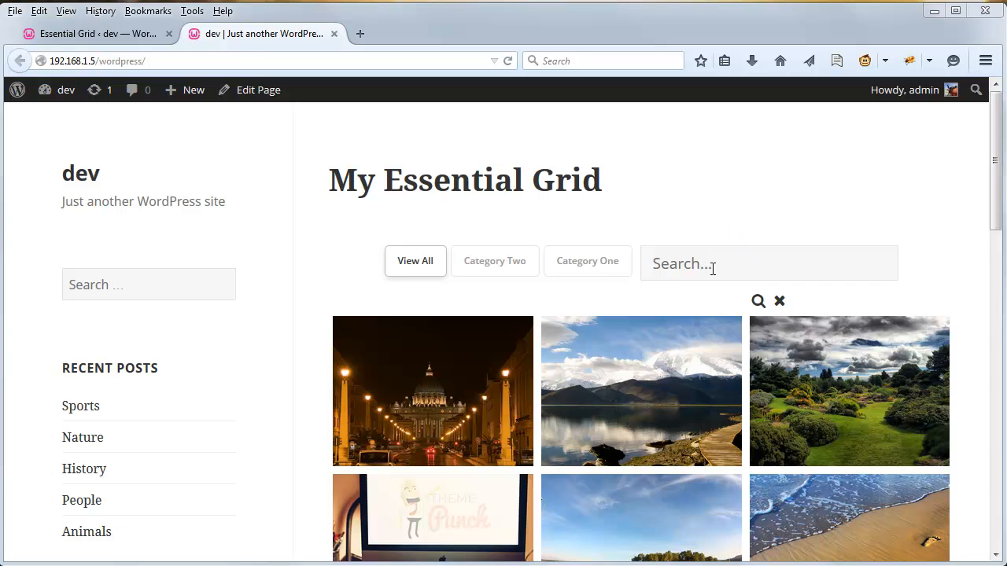
{"action": "mouse_move", "coordinate": [446, 160]}
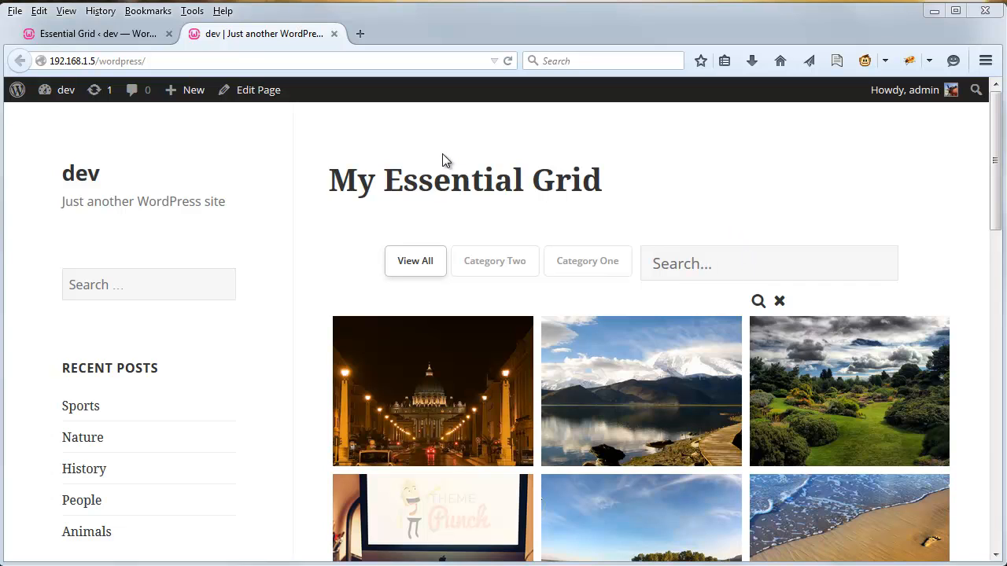
{"action": "mouse_move", "coordinate": [439, 154]}
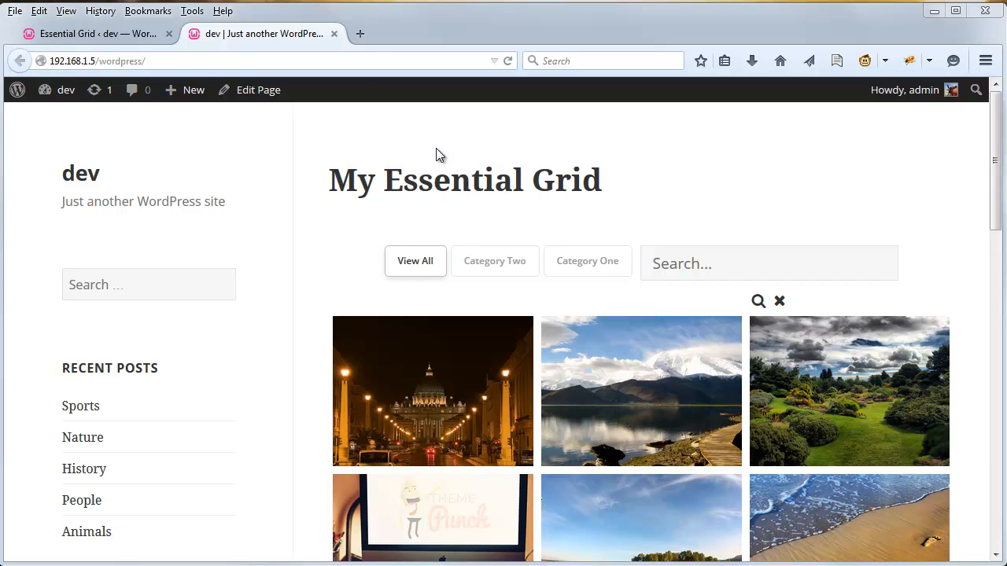
{"action": "left_click", "coordinate": [361, 33]}
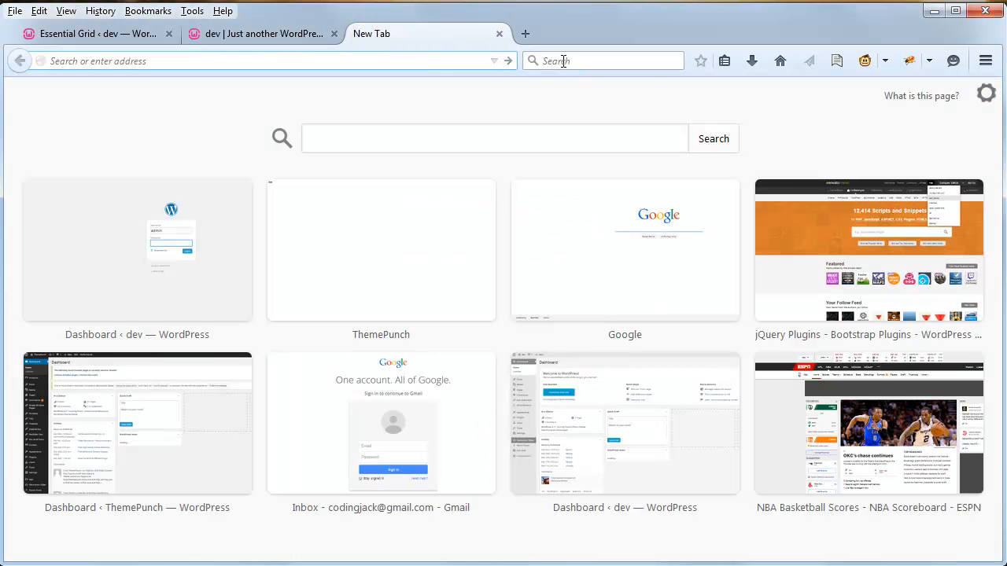
{"action": "left_click", "coordinate": [604, 60]}
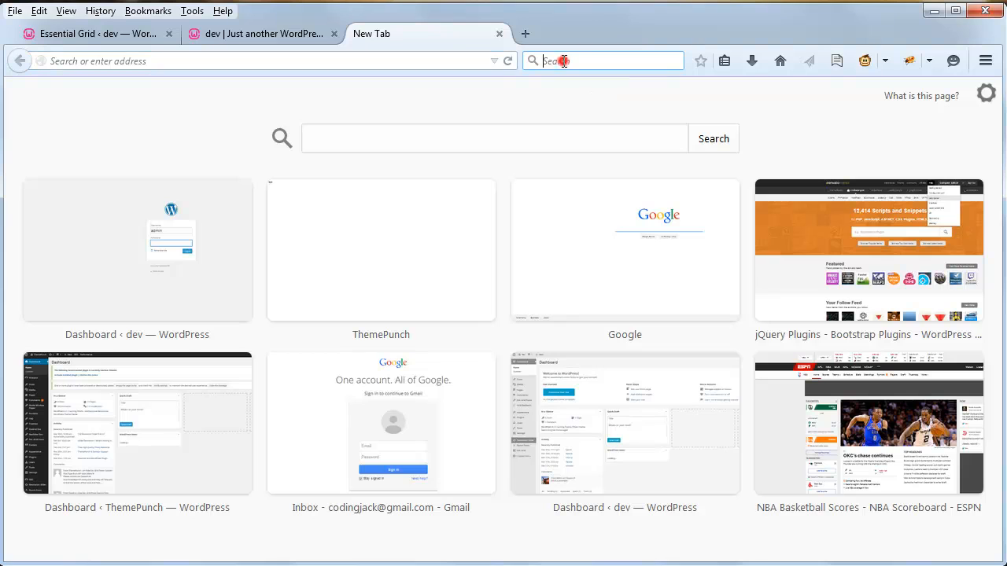
{"action": "type", "text": "firebug"}
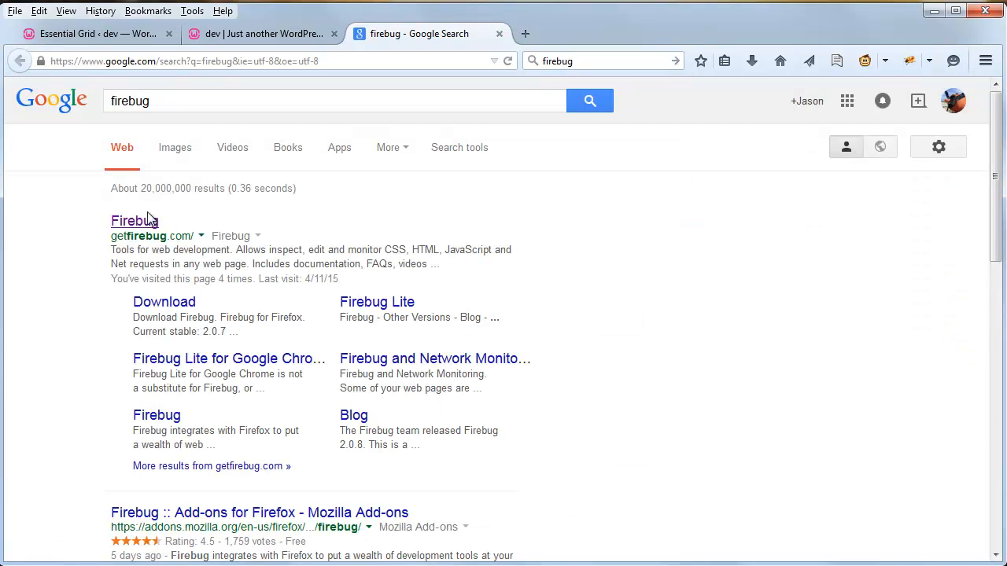
{"action": "left_click", "coordinate": [134, 220]}
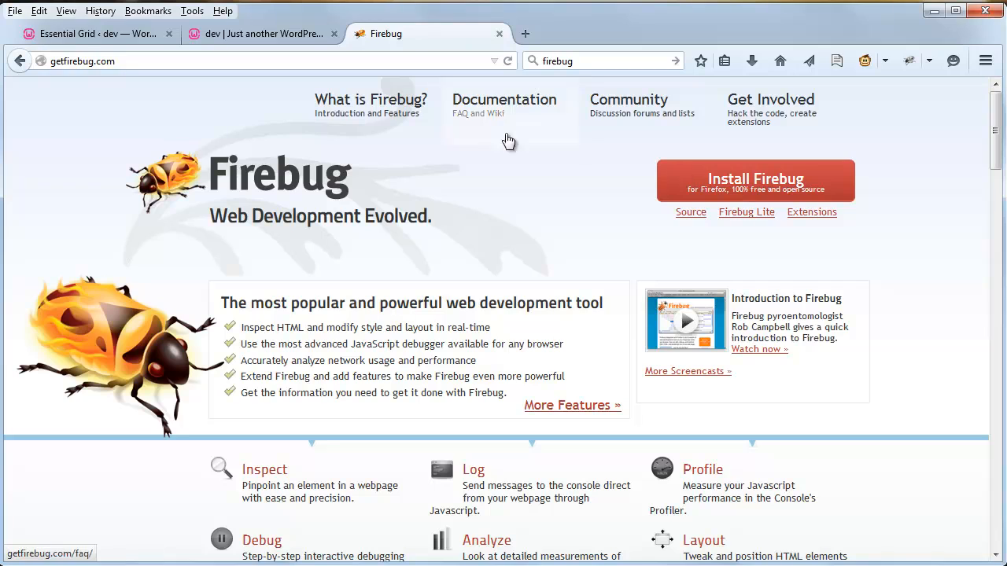
{"action": "mouse_move", "coordinate": [552, 211]}
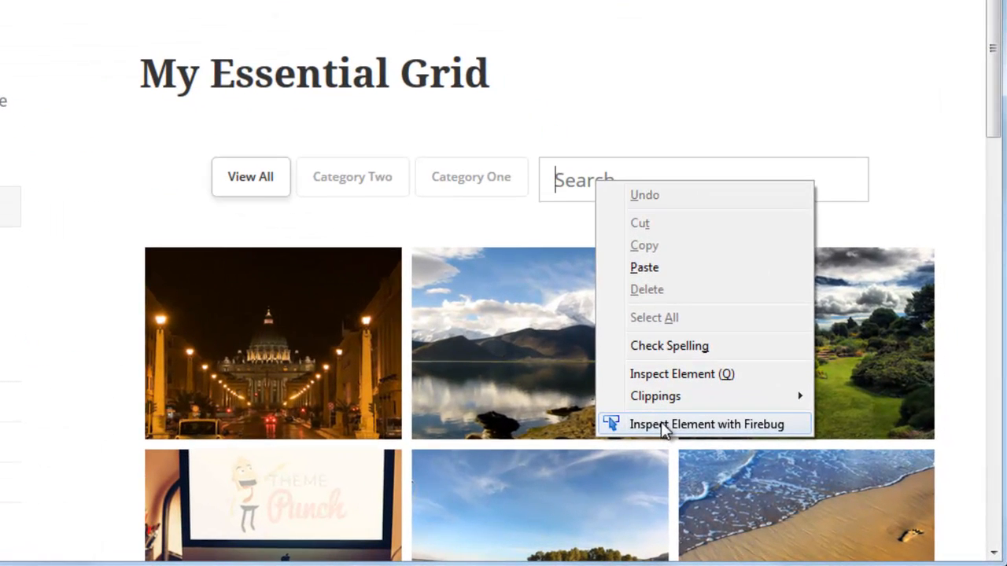
- Inspect the grid's search field so Firebug shows its HTML and CSS rules
{"action": "left_click", "coordinate": [705, 425]}
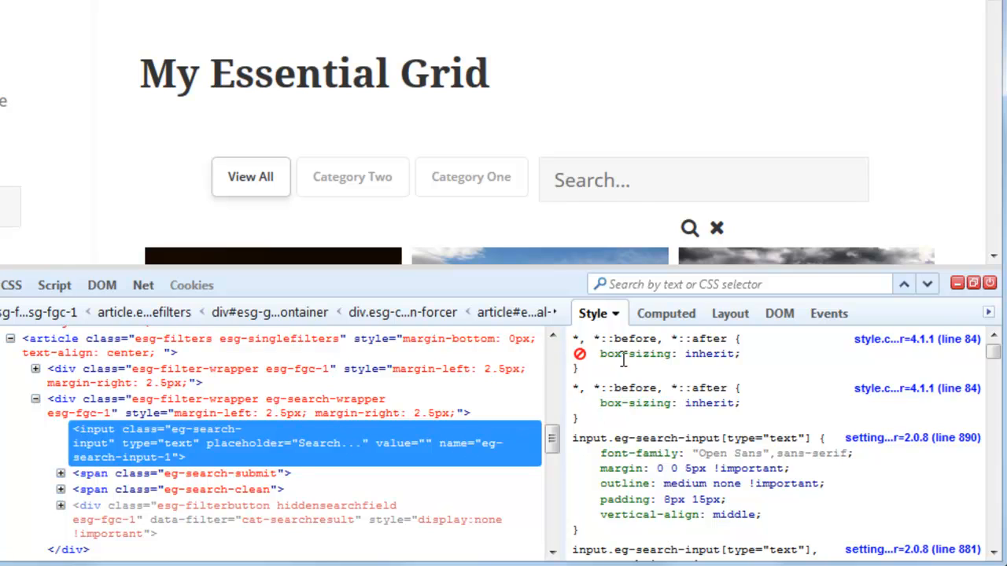
{"action": "mouse_move", "coordinate": [736, 416]}
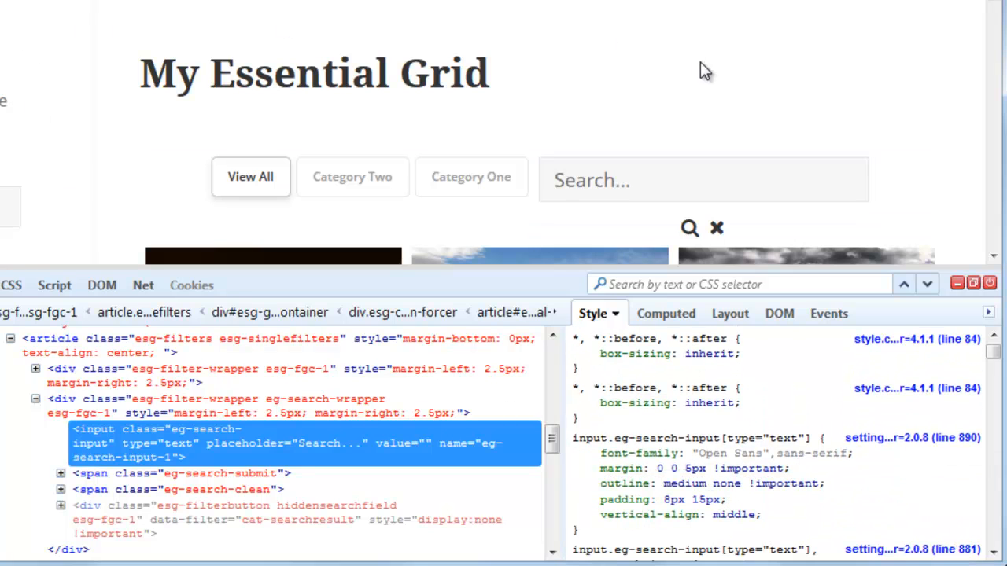
{"action": "mouse_move", "coordinate": [799, 387]}
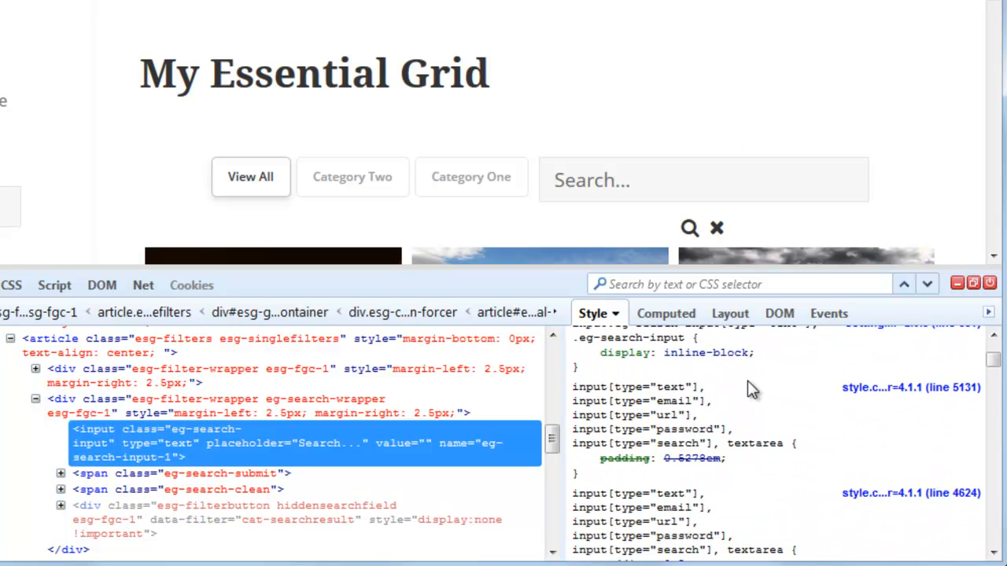
- Add width: 80% to the search input's text-field rule in Firebug's Style panel
{"action": "scroll", "scroll_direction": "down", "scroll_amount": 3}
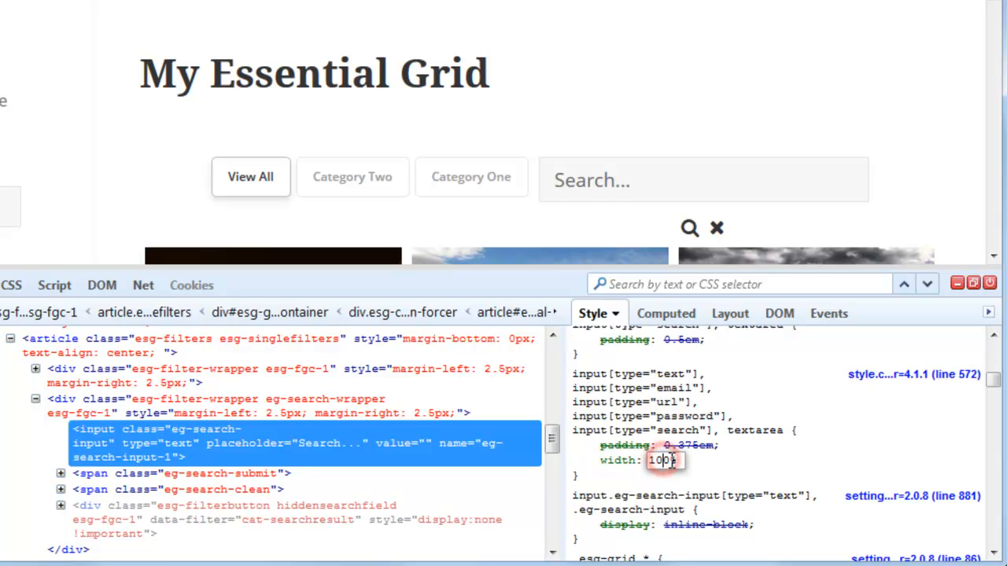
{"action": "type", "text": "80"}
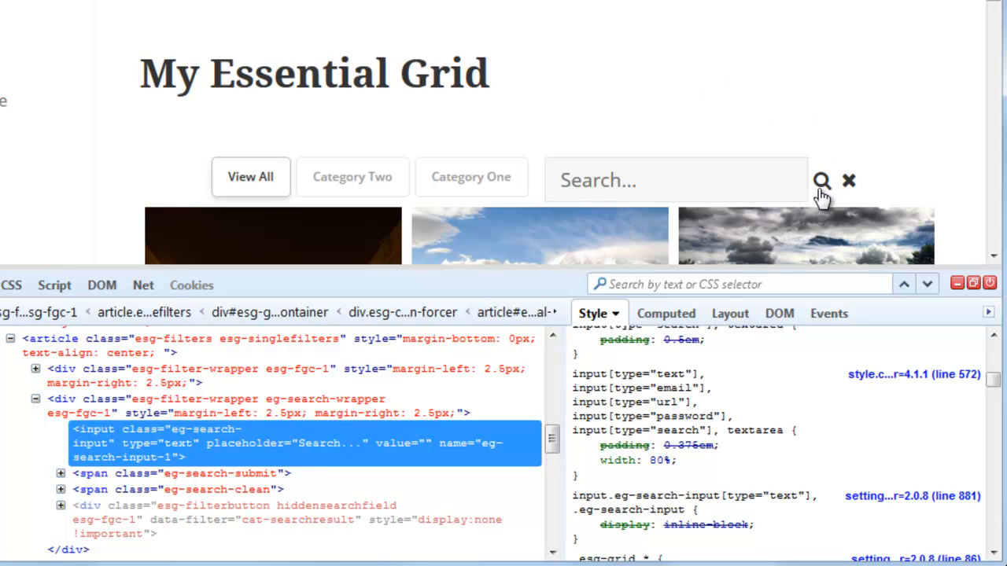
{"action": "mouse_move", "coordinate": [645, 166]}
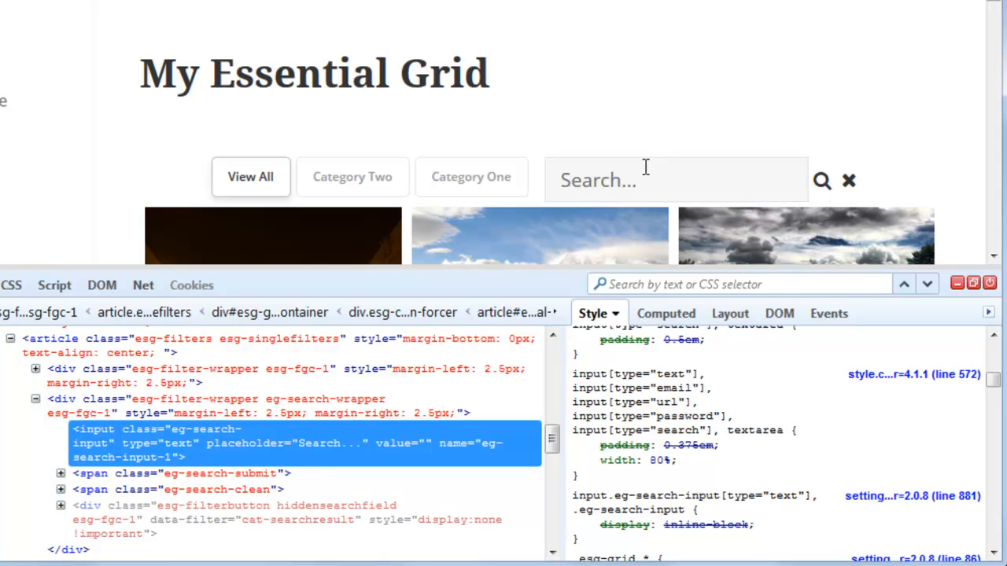
{"action": "mouse_move", "coordinate": [134, 127]}
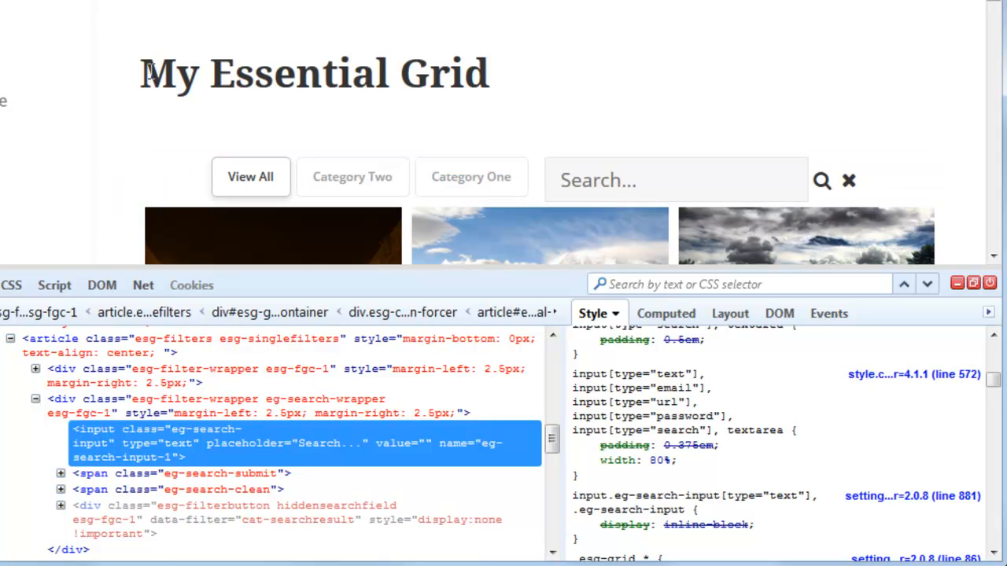
{"action": "mouse_move", "coordinate": [614, 95]}
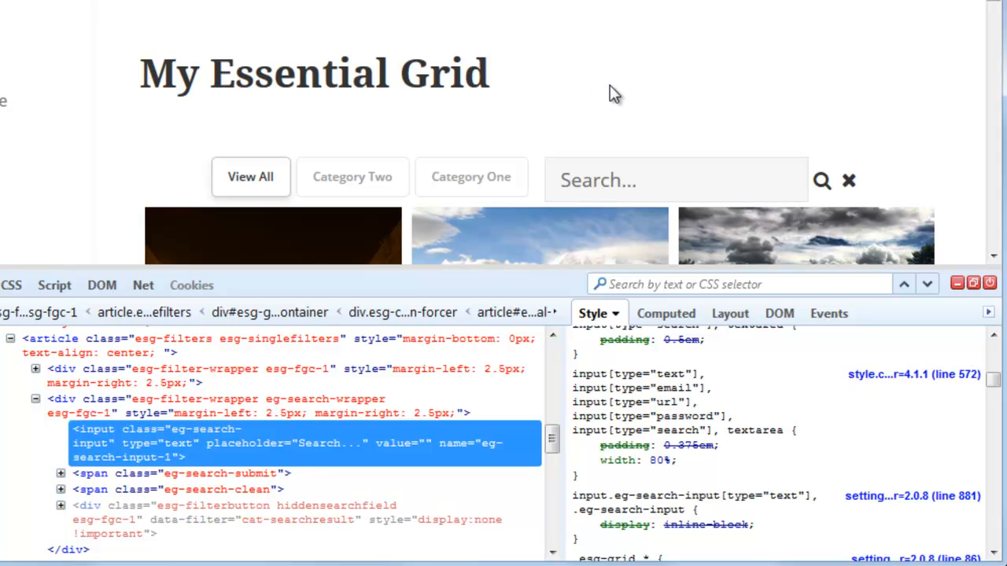
{"action": "mouse_move", "coordinate": [148, 72]}
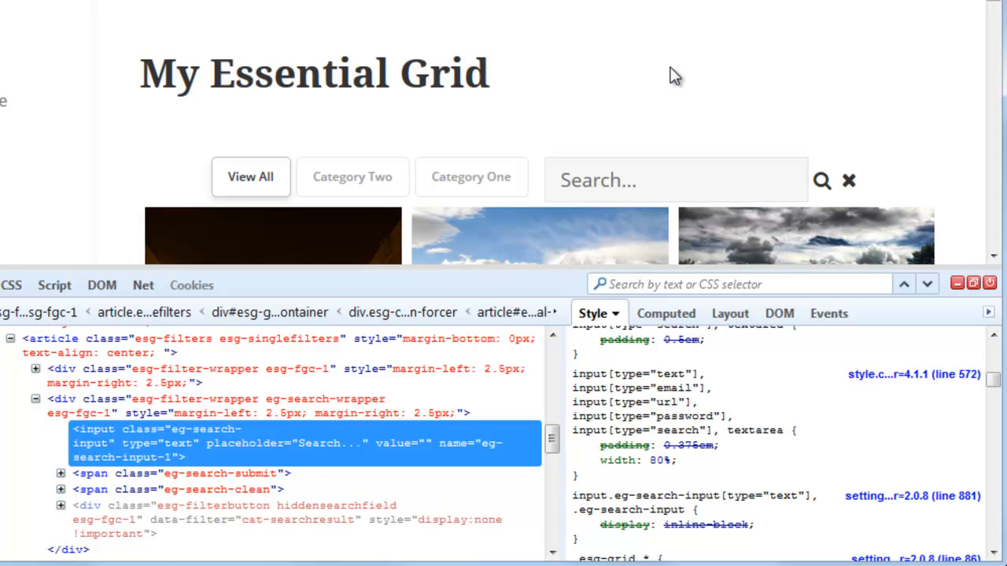
{"action": "mouse_move", "coordinate": [604, 107]}
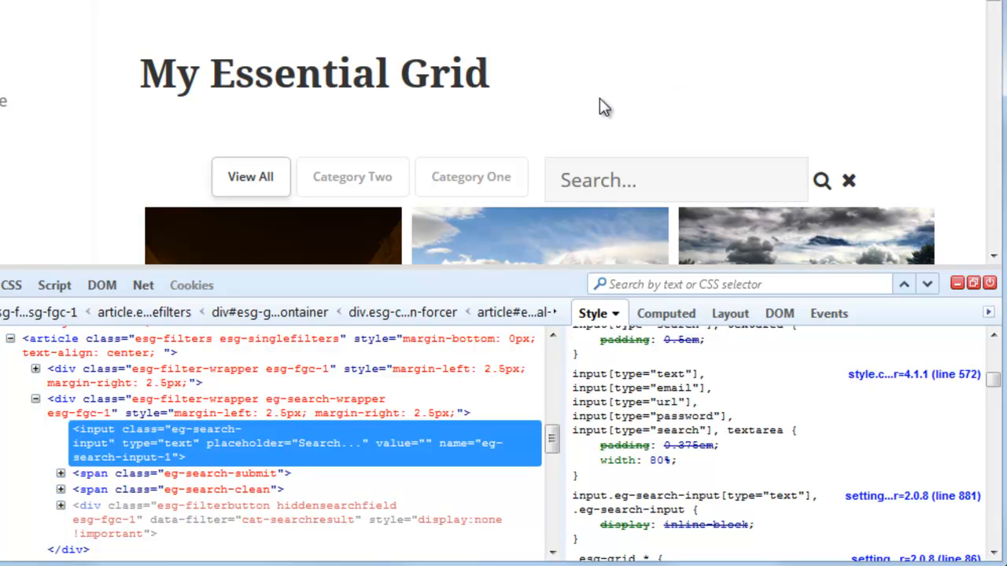
{"action": "mouse_move", "coordinate": [598, 66]}
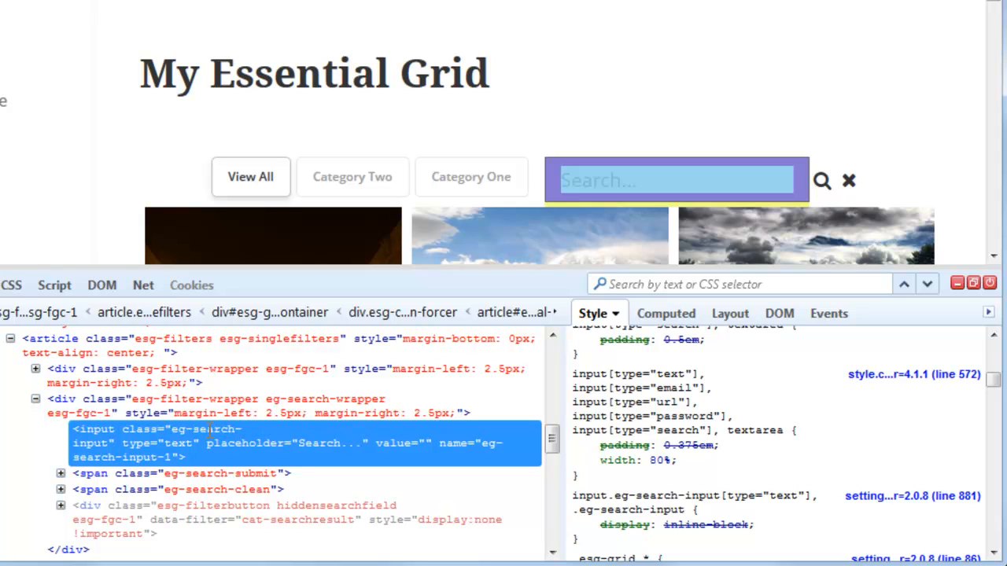
- Select the class name eg-search-input in the HTML panel and bring up copy options
{"action": "double_click", "coordinate": [223, 430]}
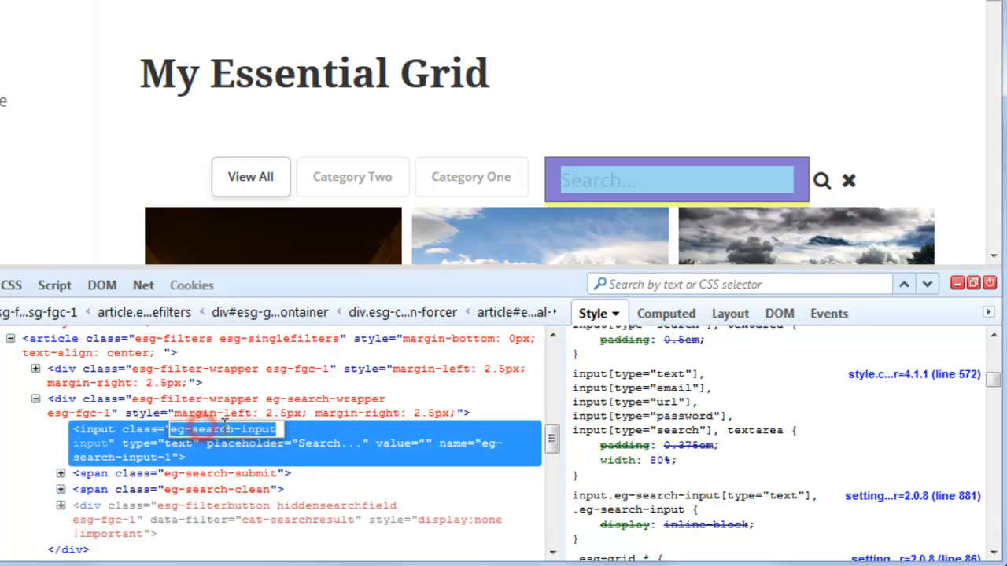
{"action": "right_click", "coordinate": [223, 428]}
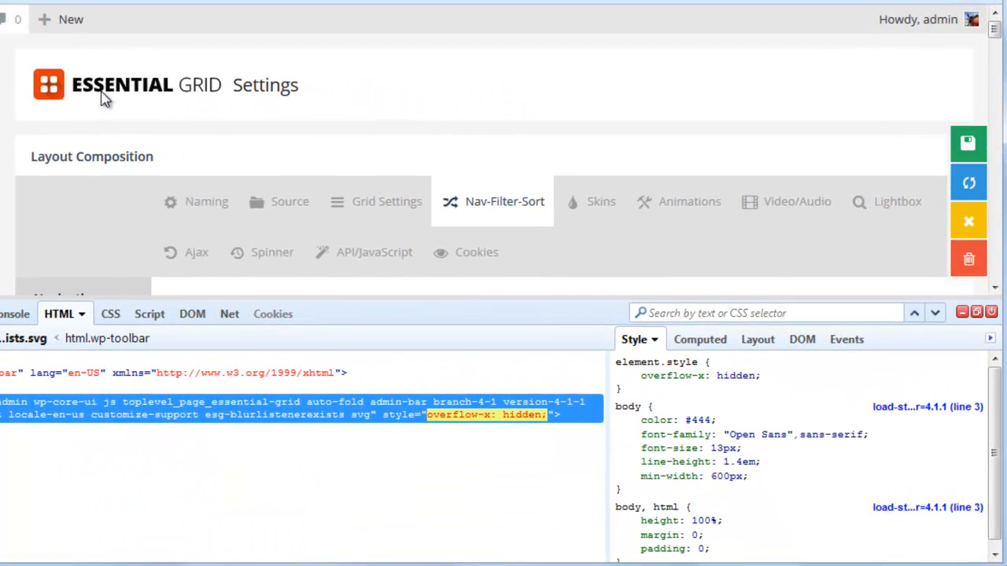
- Show the grid's Skins settings with Minimal Light as the navigation skin
{"action": "scroll", "scroll_direction": "down", "scroll_amount": 3}
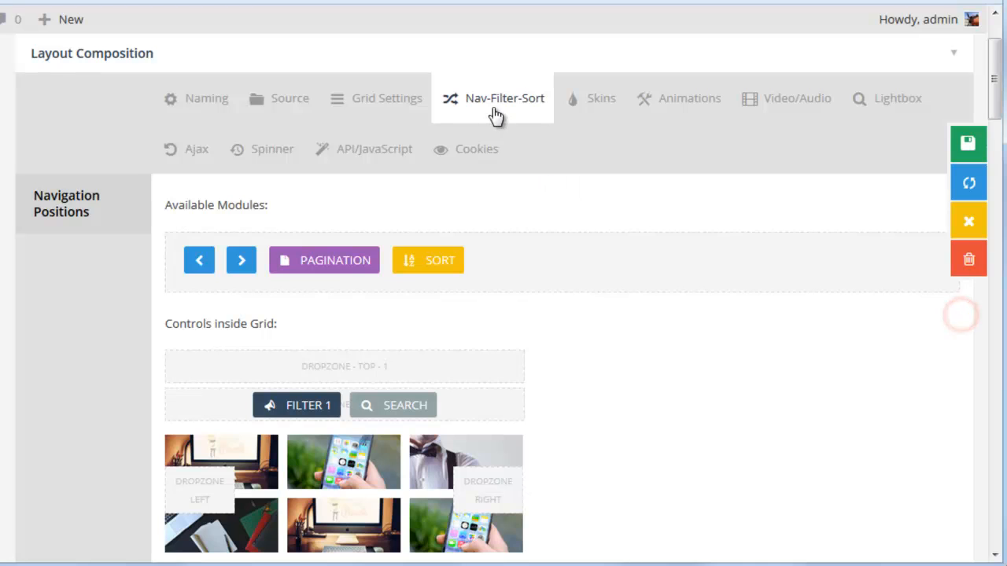
{"action": "scroll", "scroll_direction": "down", "scroll_amount": 3}
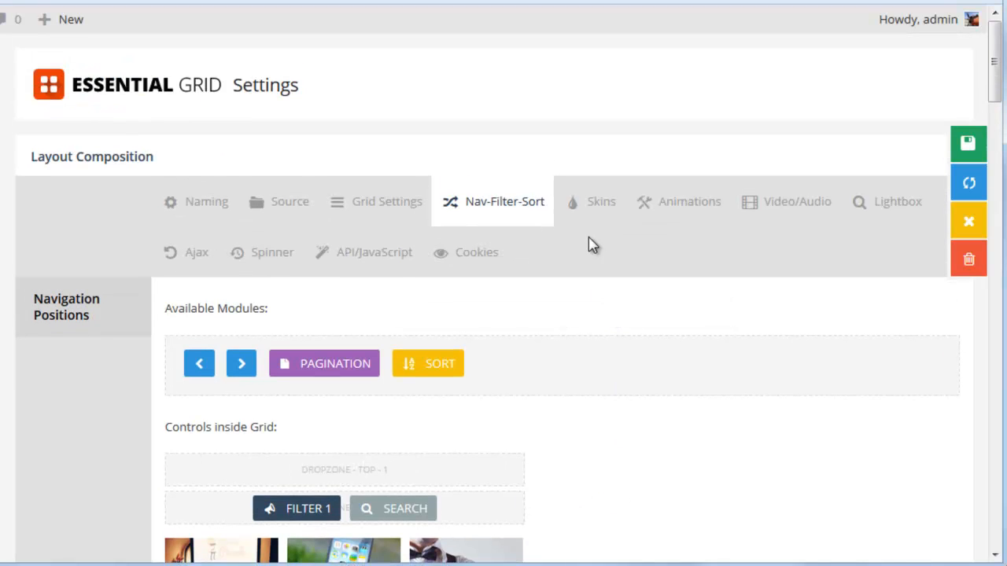
{"action": "left_click", "coordinate": [601, 201]}
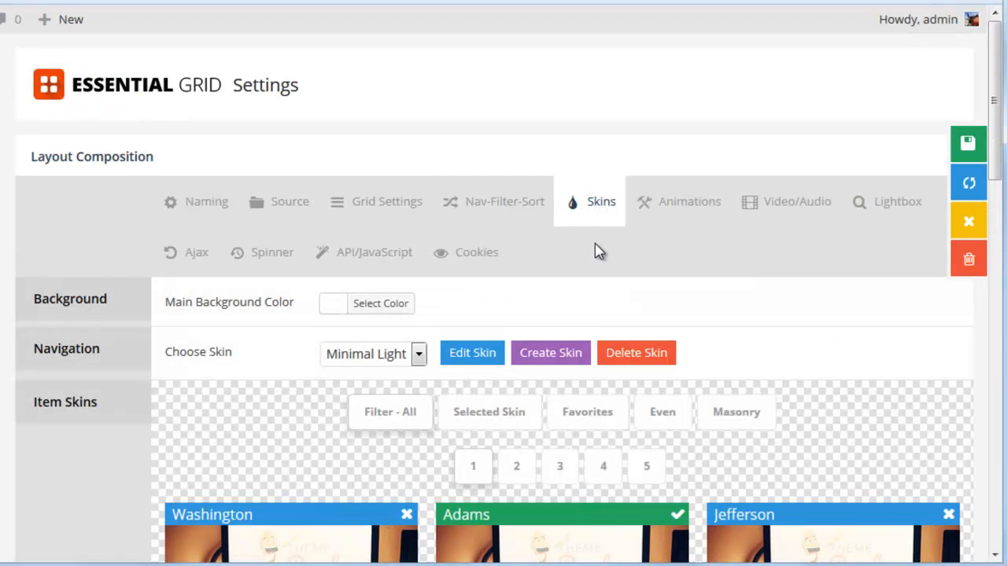
{"action": "scroll", "scroll_direction": "down", "scroll_amount": 3}
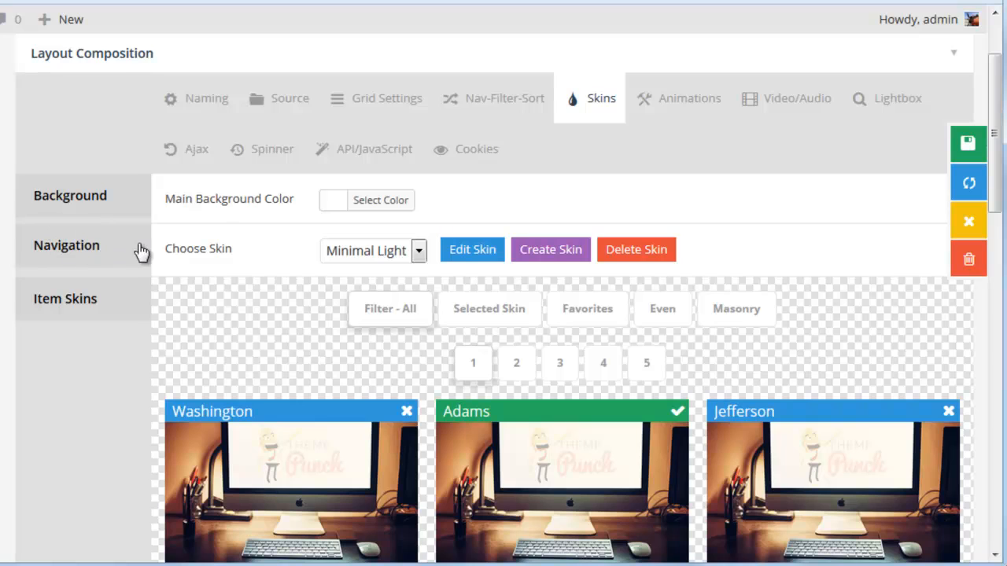
{"action": "mouse_move", "coordinate": [192, 255]}
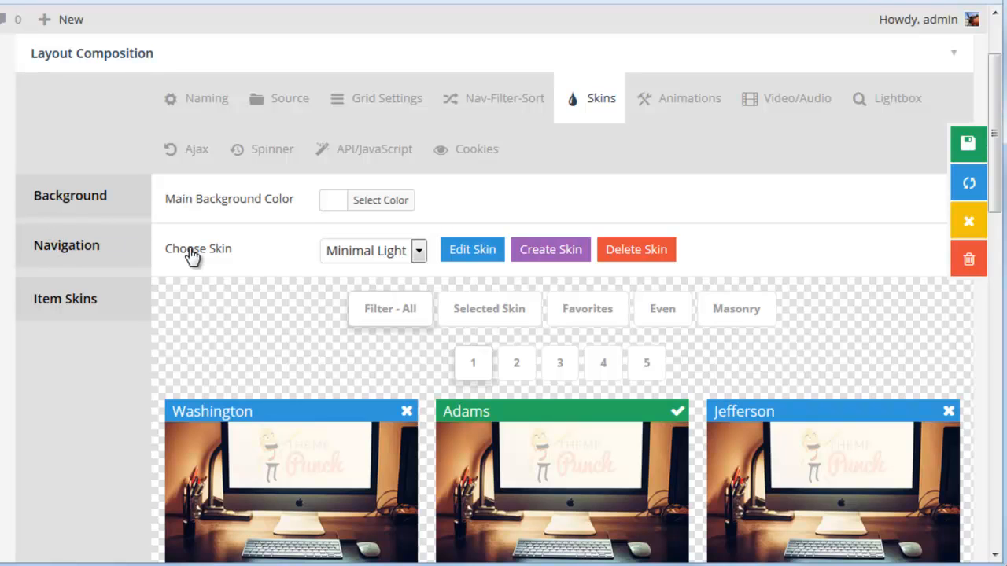
{"action": "mouse_move", "coordinate": [471, 248]}
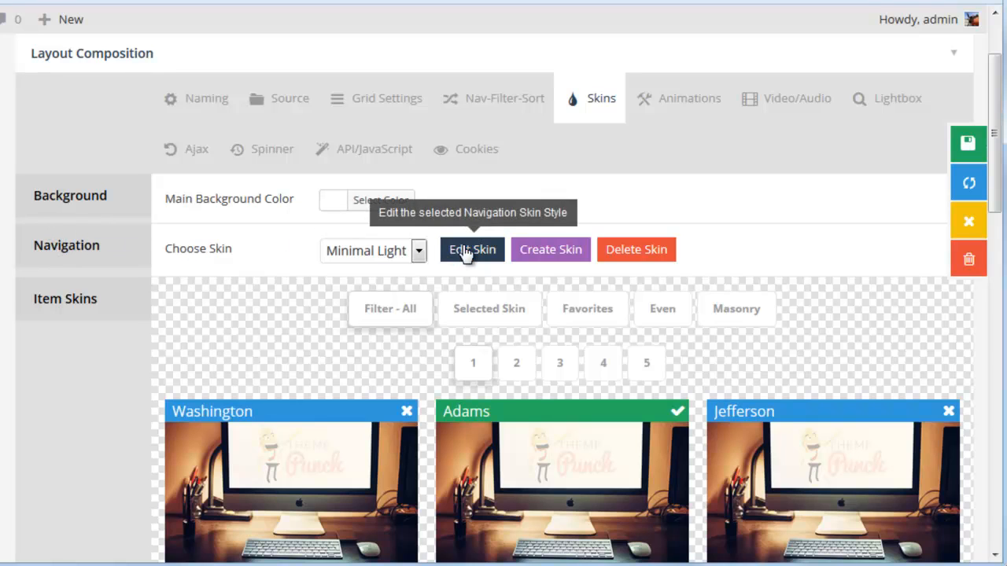
- Add '.minimal-light input.esg-search-input {width: 80%}' below the header comment and save the navigation skin
{"action": "left_click", "coordinate": [471, 248]}
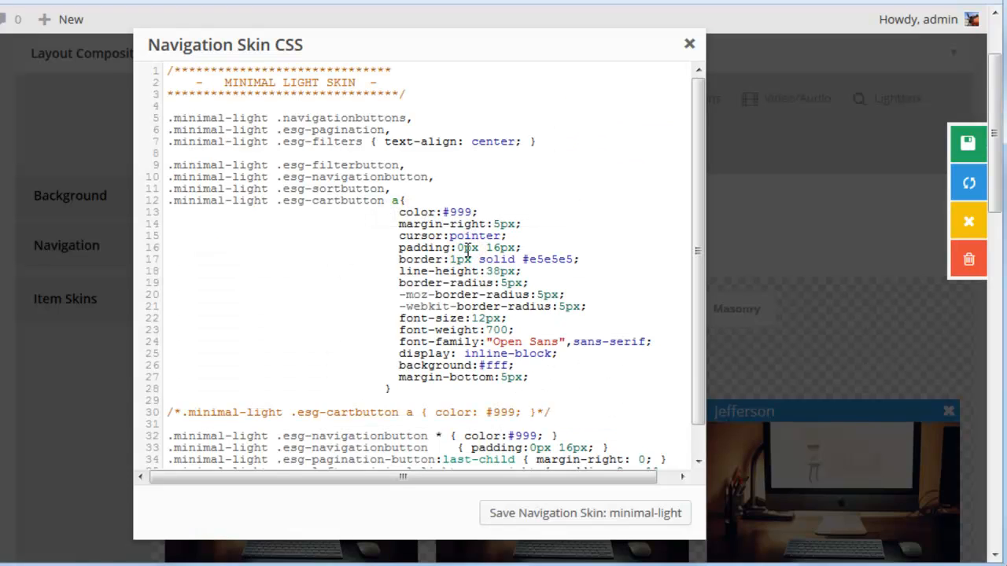
{"action": "scroll", "scroll_direction": "down", "scroll_amount": 3}
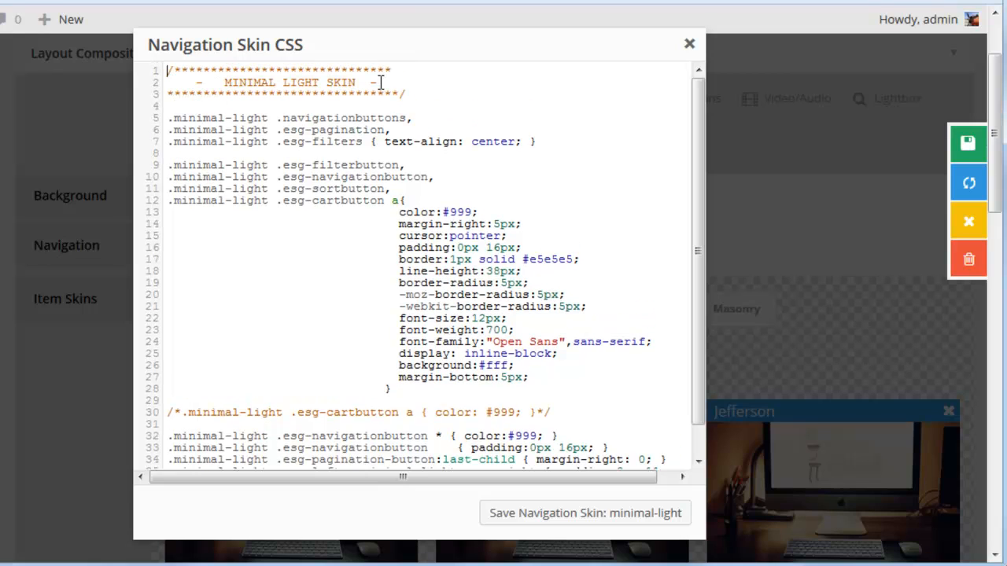
{"action": "left_click", "coordinate": [428, 96]}
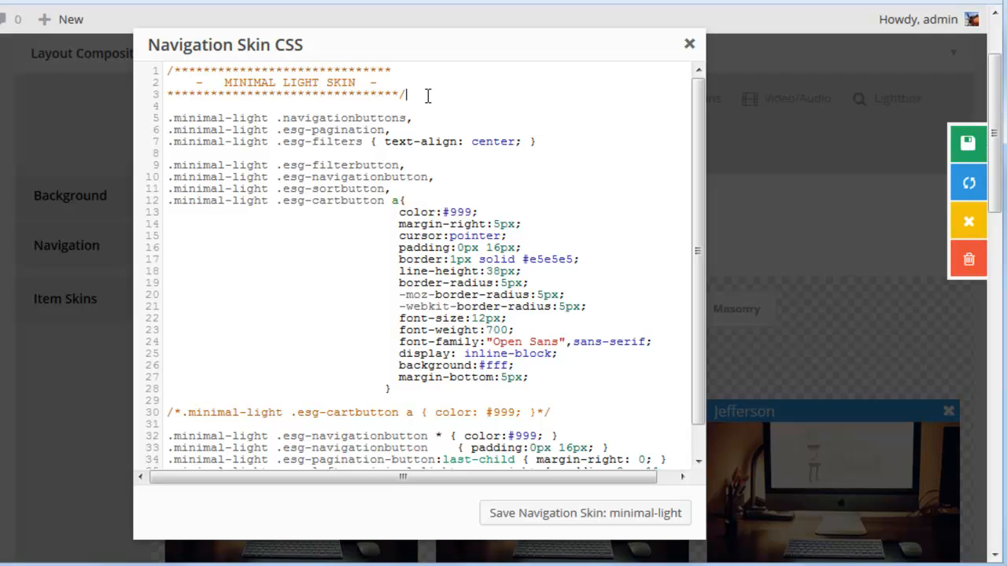
{"action": "key", "text": "Enter"}
{"action": "type", "text": ".minimal-light .esg-search-"}
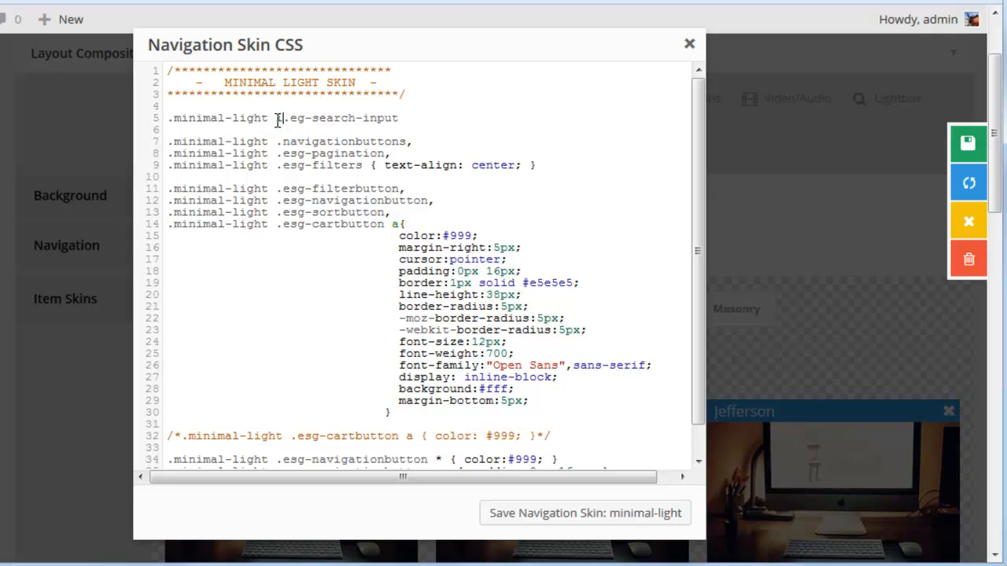
{"action": "type", "text": "input"}
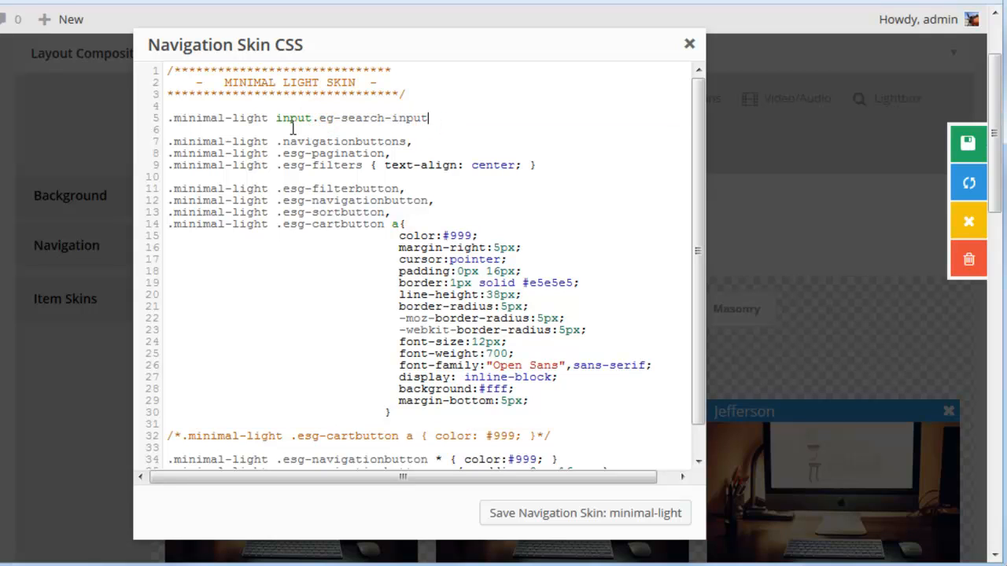
{"action": "mouse_move", "coordinate": [433, 156]}
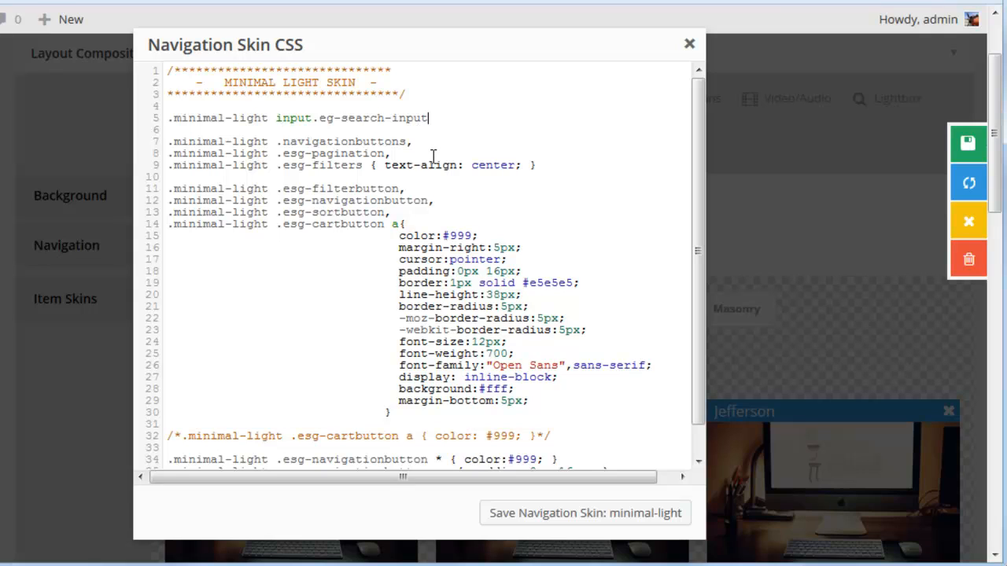
{"action": "type", "text": "{w"}
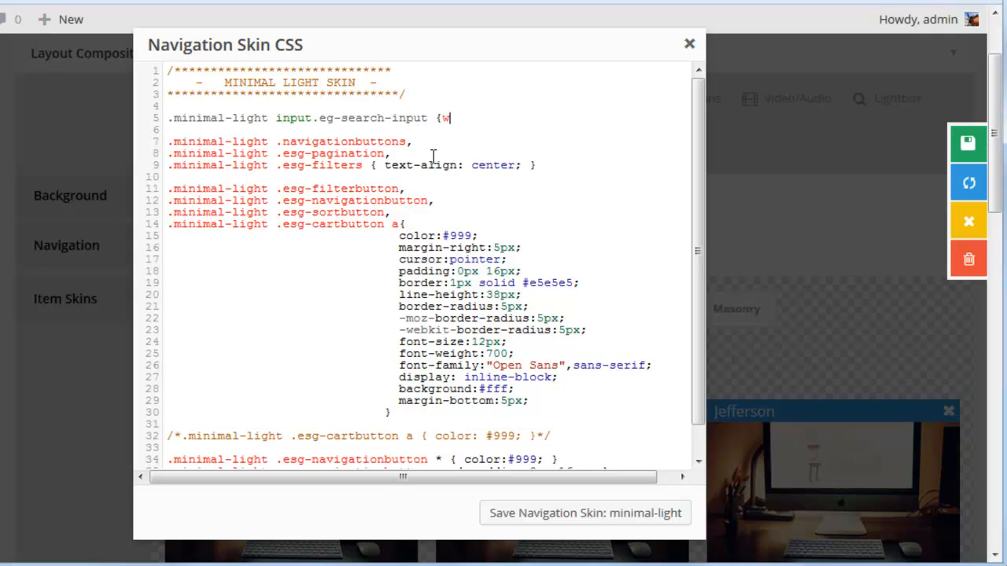
{"action": "type", "text": "idth: 890"}
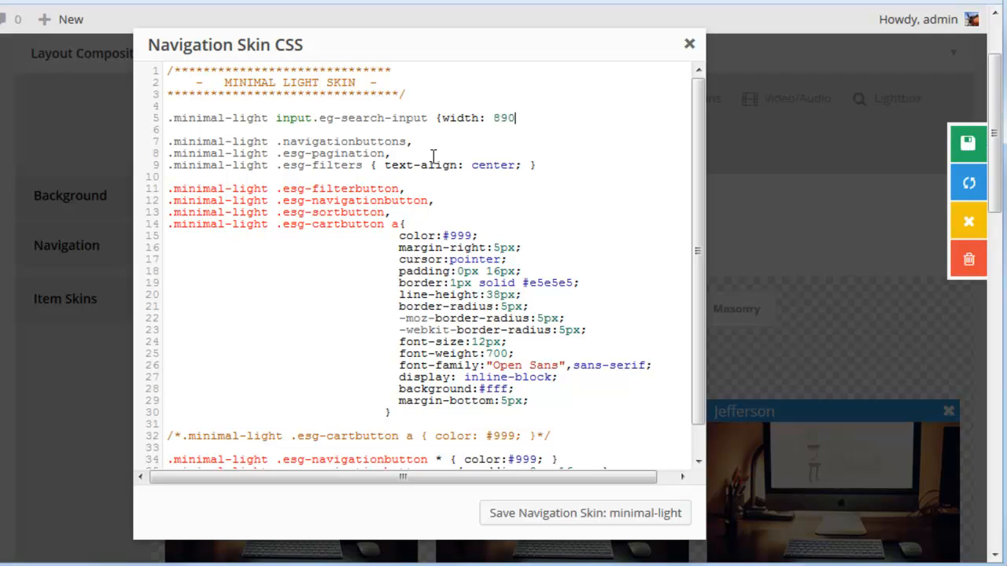
{"action": "key", "text": "Backspace"}
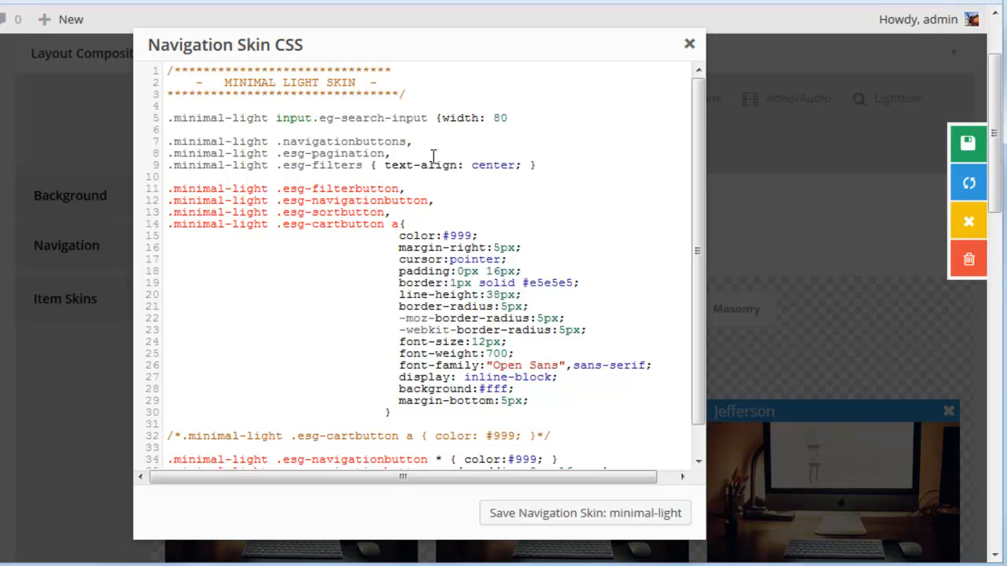
{"action": "type", "text": "%}"}
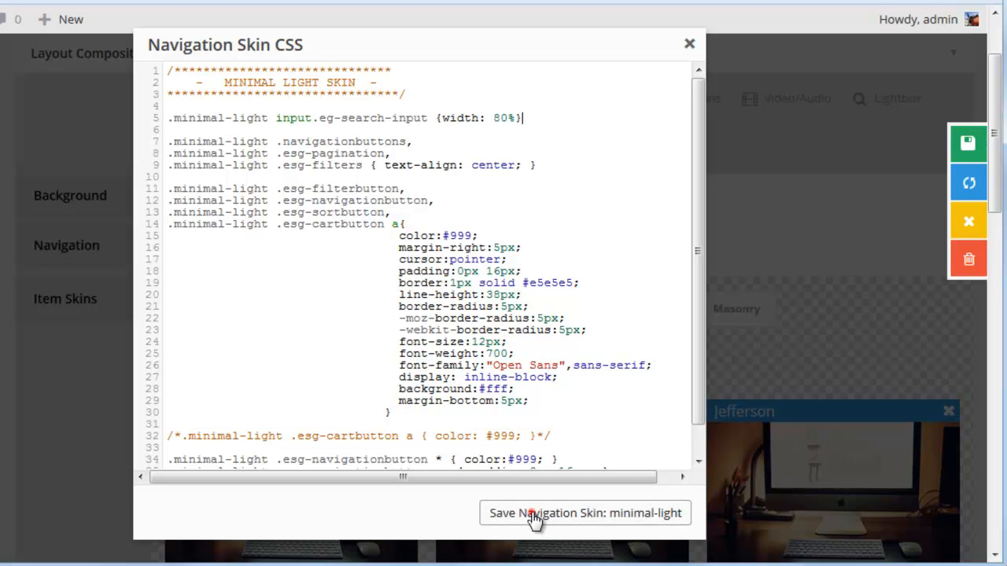
{"action": "left_click", "coordinate": [585, 512]}
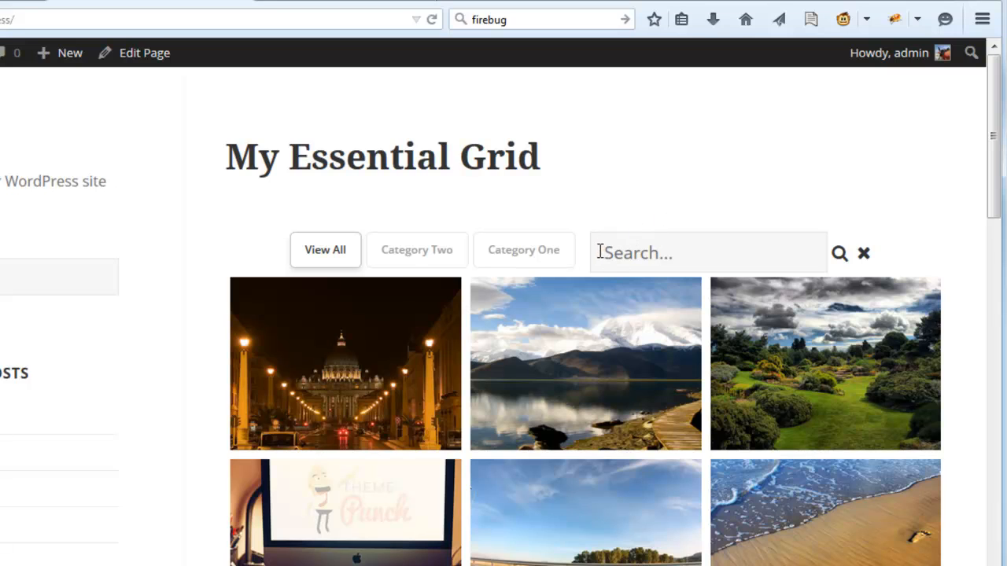
{"action": "mouse_move", "coordinate": [584, 258]}
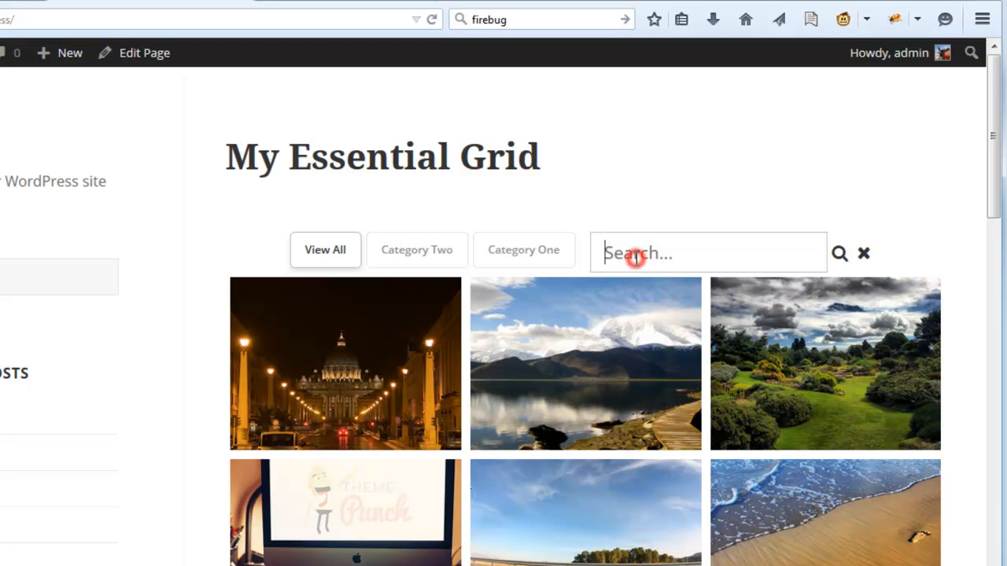
- Inspect the front-end Search field with Firebug to see the saved 80% width rule
{"action": "right_click", "coordinate": [637, 252]}
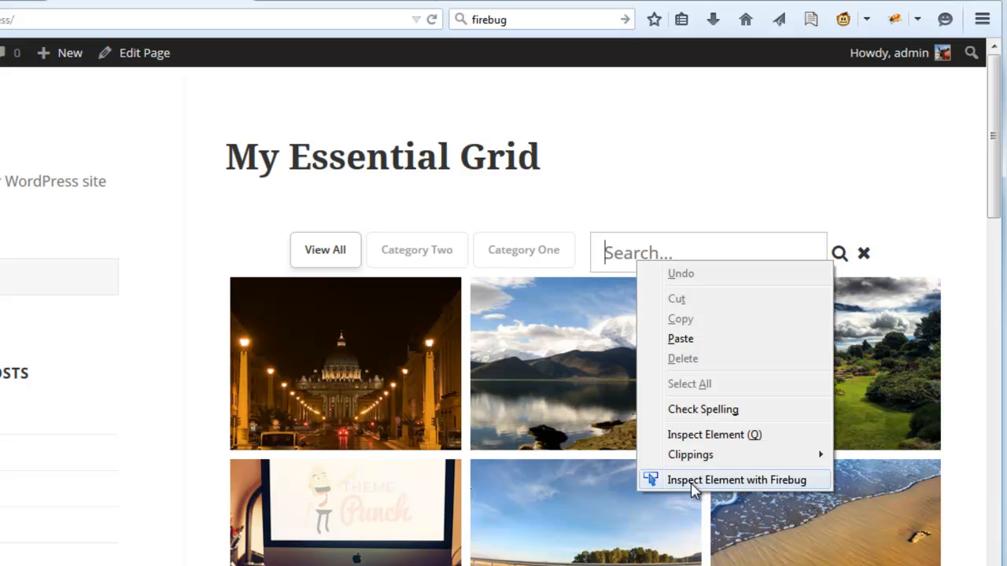
{"action": "left_click", "coordinate": [736, 480]}
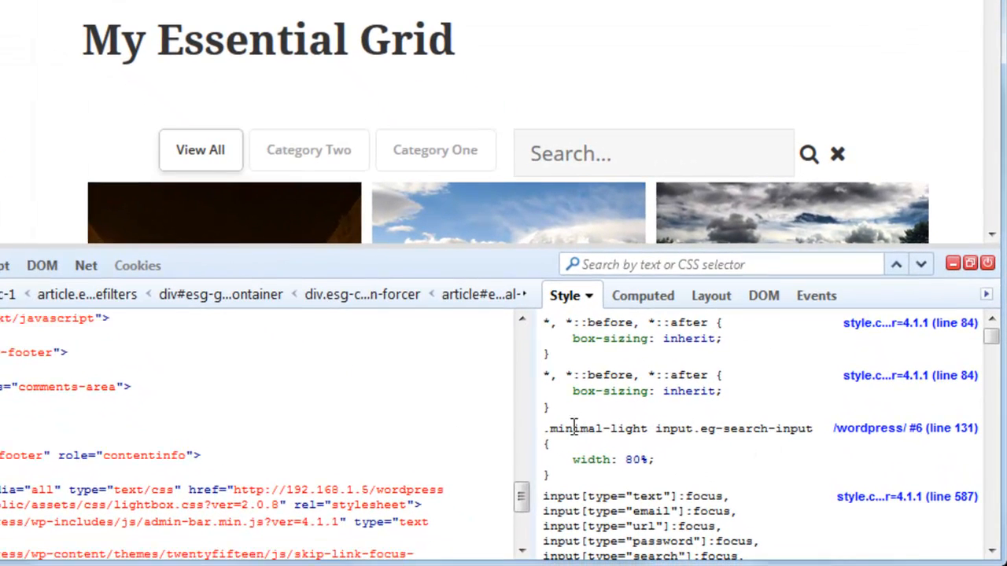
{"action": "mouse_move", "coordinate": [752, 428]}
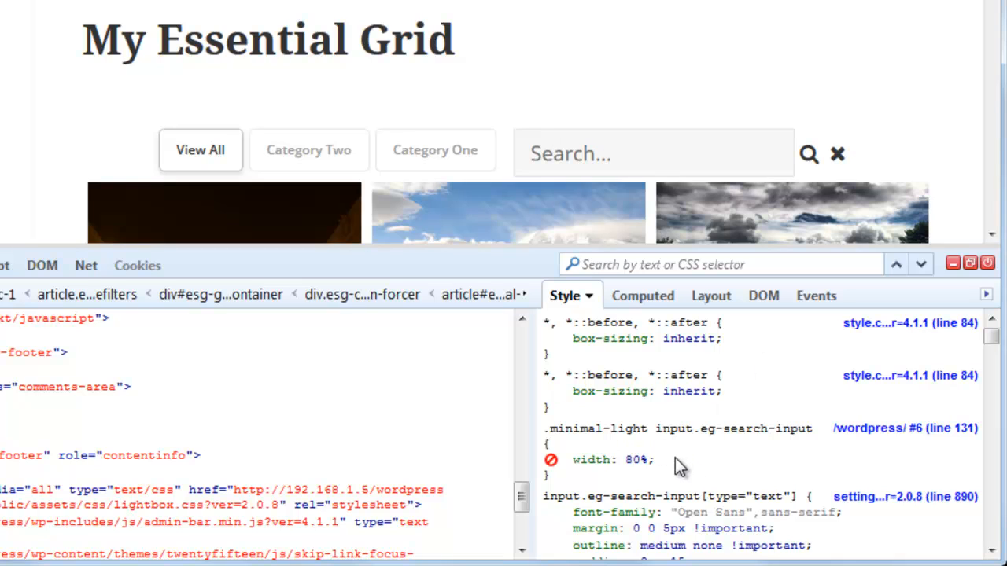
{"action": "mouse_move", "coordinate": [670, 466]}
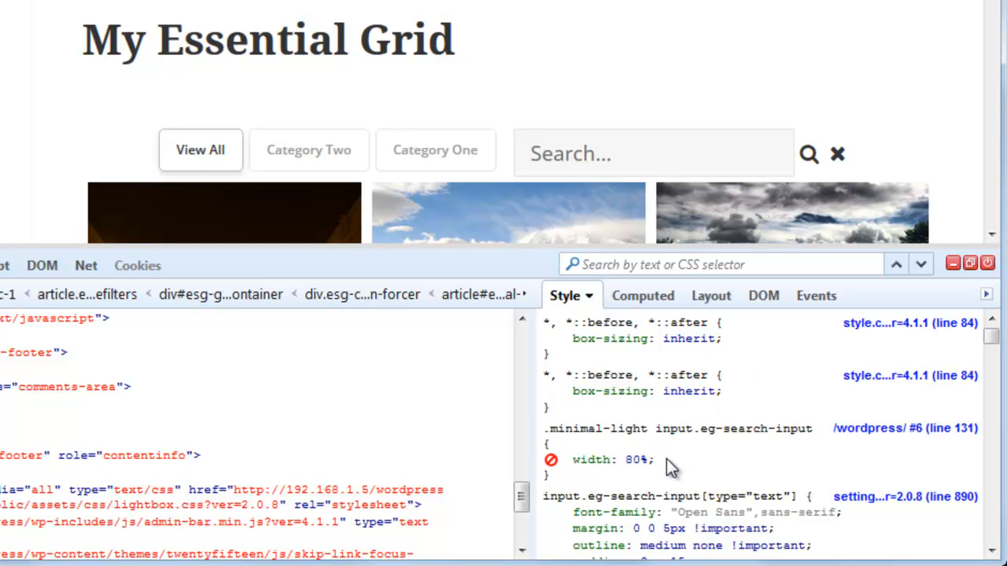
- Add padding: 4px 10px to the .minimal-light input.eg-search-input rule in Firebug
{"action": "left_click", "coordinate": [657, 460]}
{"action": "type", "text": "padd"}
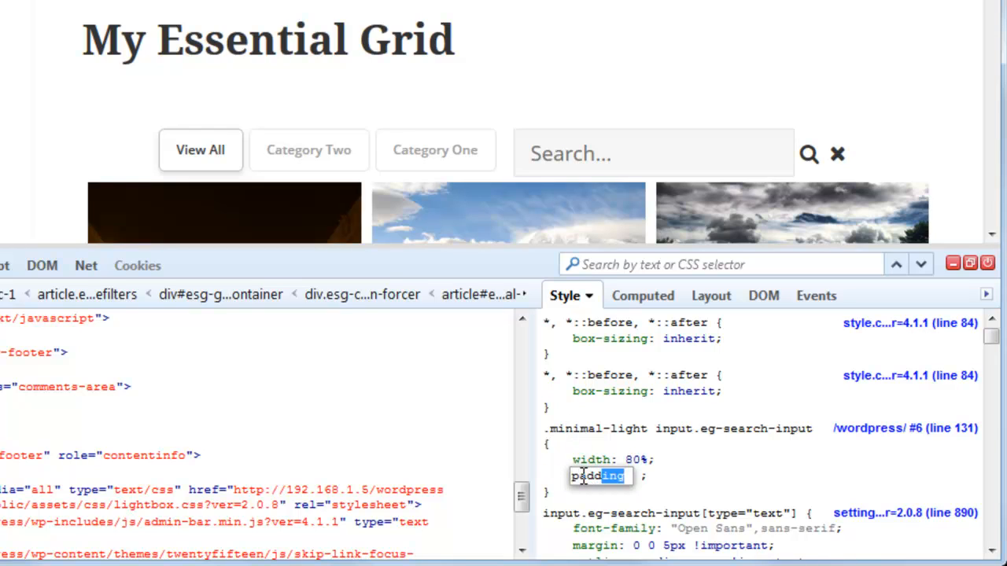
{"action": "left_click", "coordinate": [605, 475]}
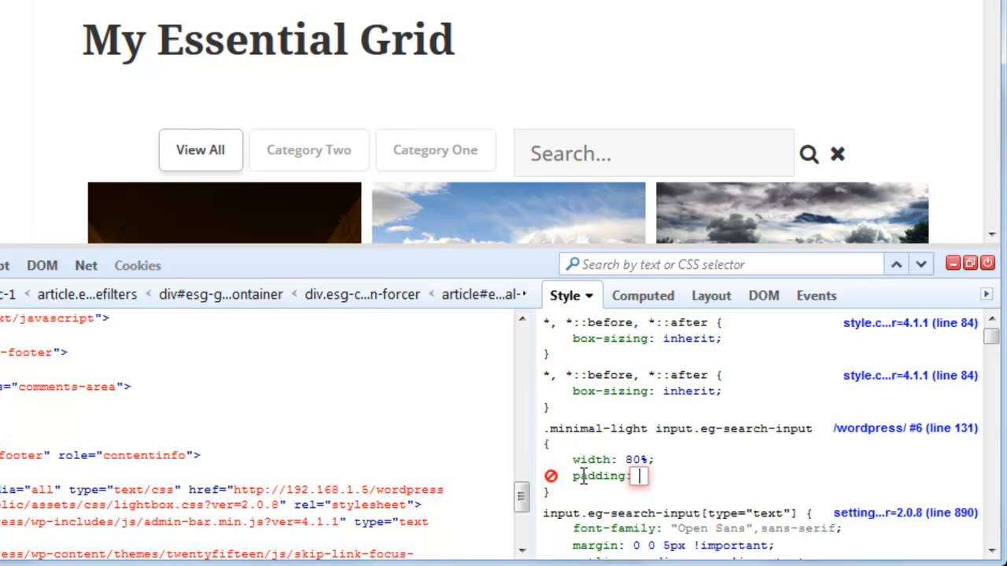
{"action": "type", "text": "4"}
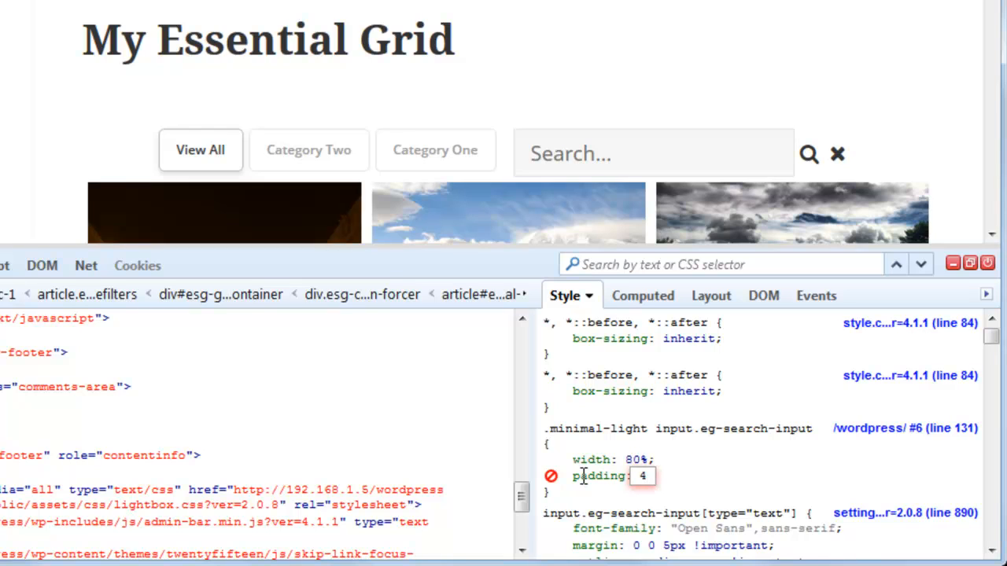
{"action": "type", "text": "px"}
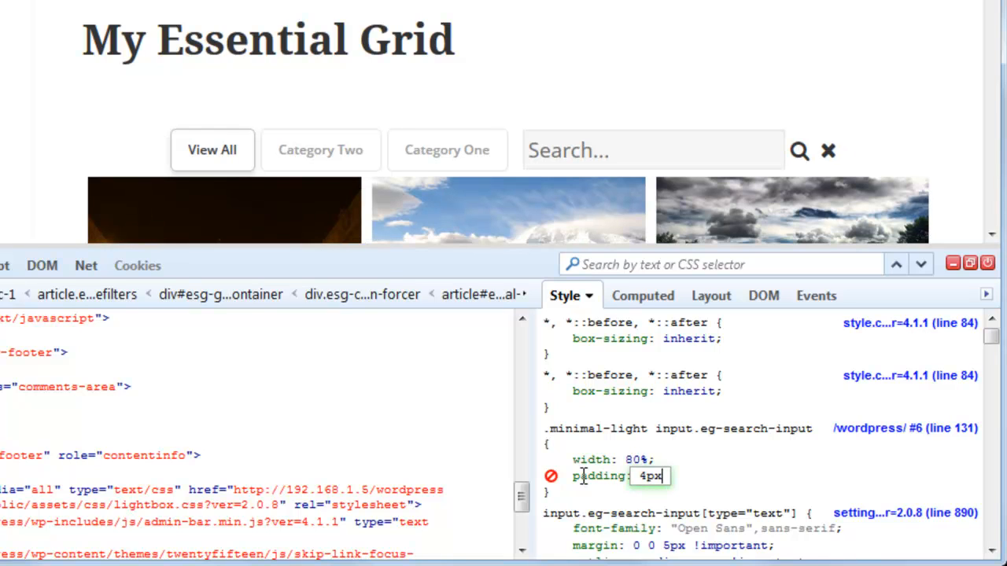
{"action": "type", "text": "10"}
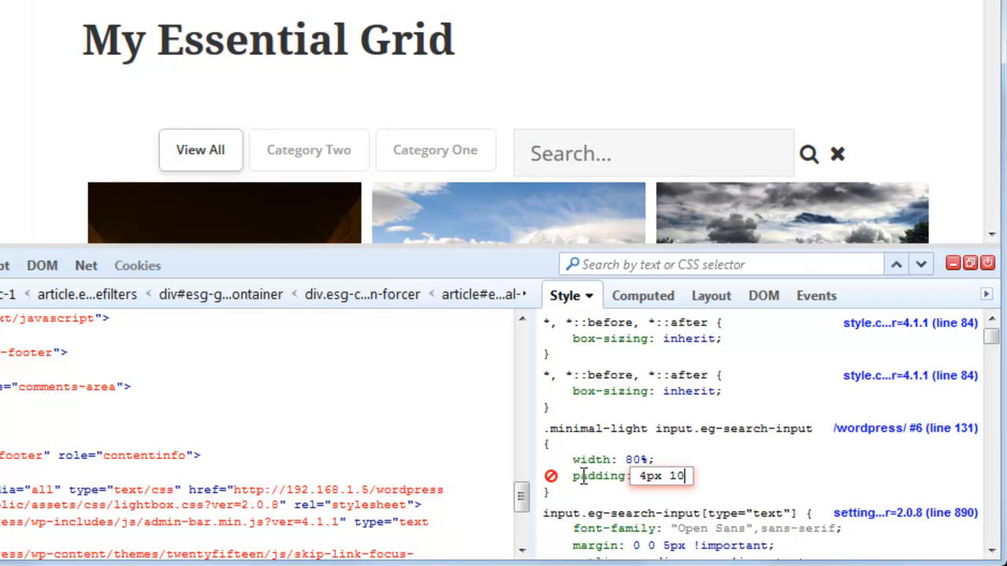
{"action": "type", "text": "px 4px"}
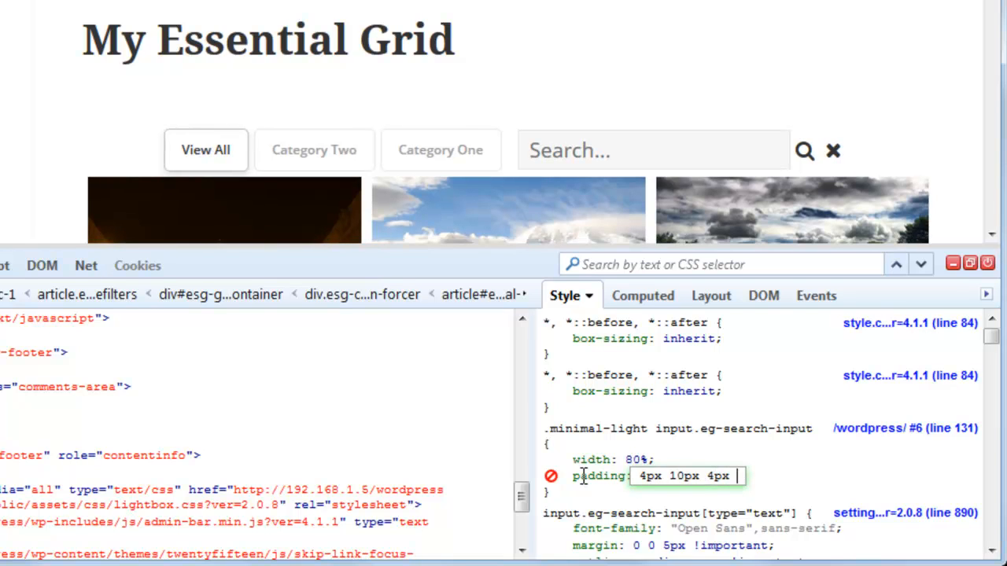
{"action": "type", "text": "10px"}
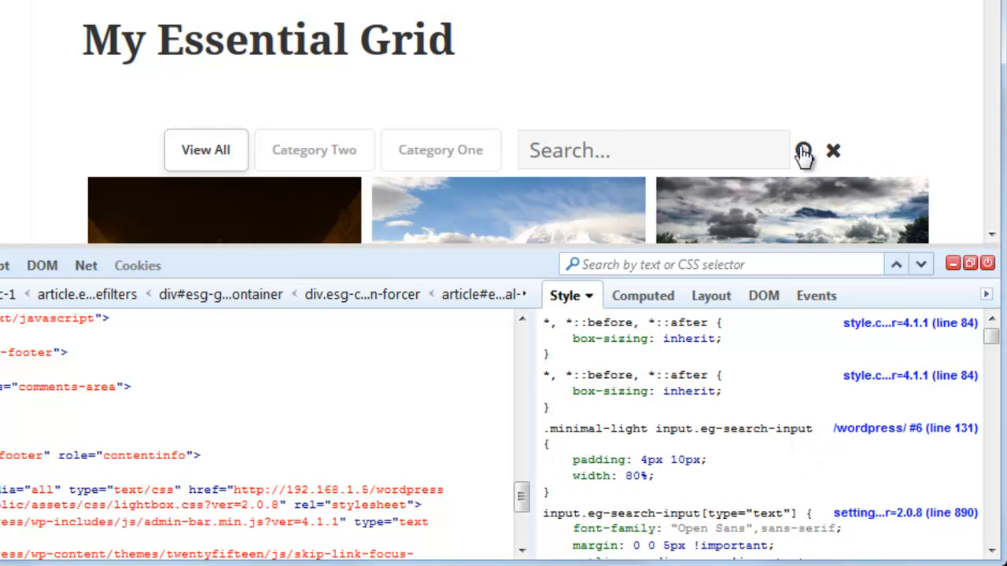
{"action": "left_click", "coordinate": [550, 459]}
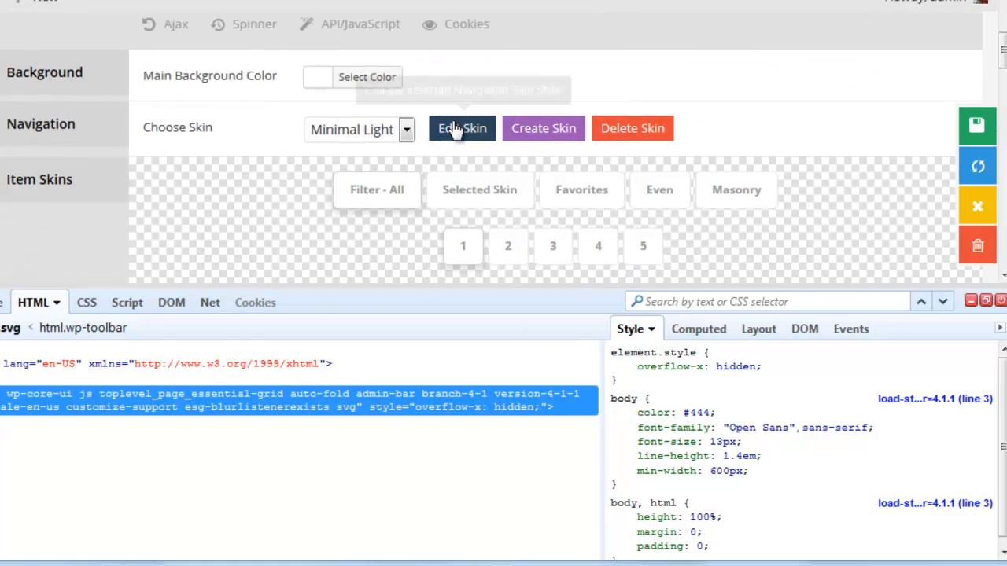
- Add padding: 4px 10px 4px 10px; under width: 80% in the skin CSS and save the navigation skin
{"action": "left_click", "coordinate": [462, 129]}
{"action": "type", "text": "width: 80%;"}
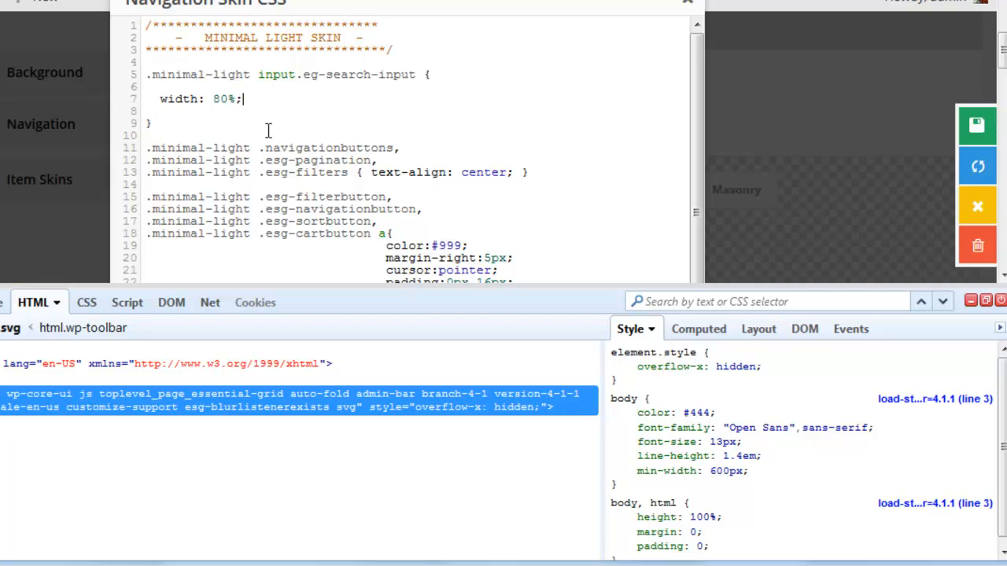
{"action": "type", "text": "padding:"}
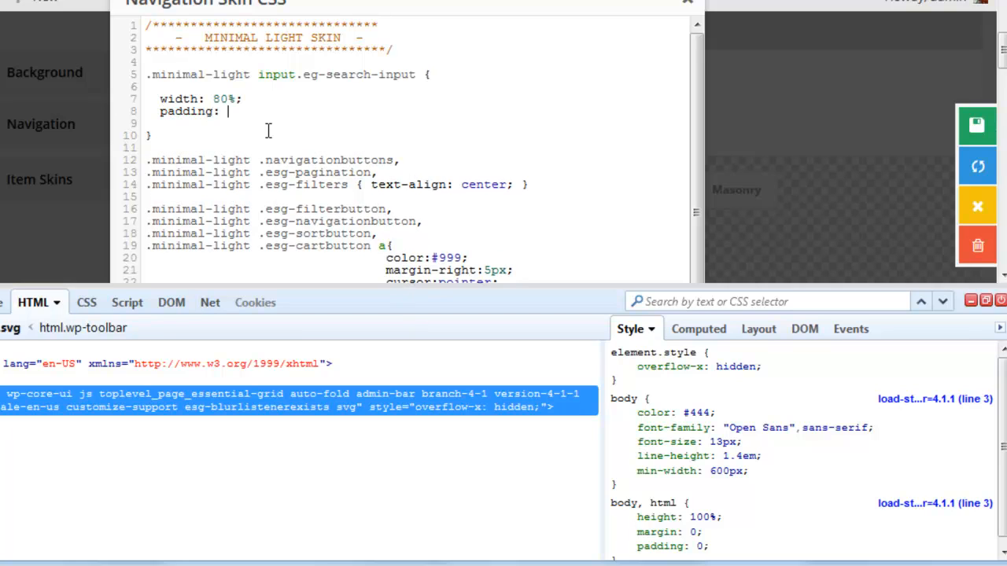
{"action": "type", "text": "4px 10"}
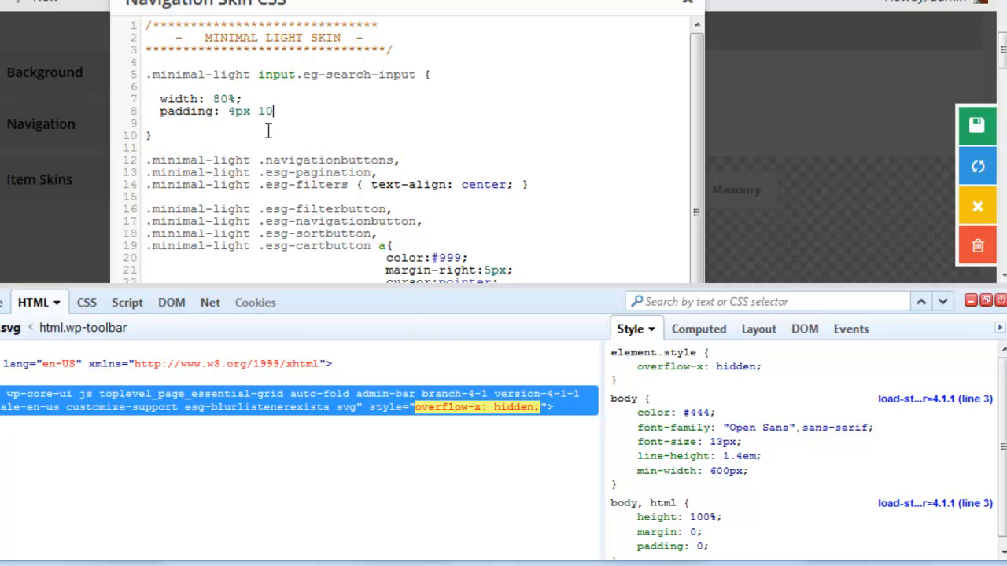
{"action": "type", "text": "px 4px"}
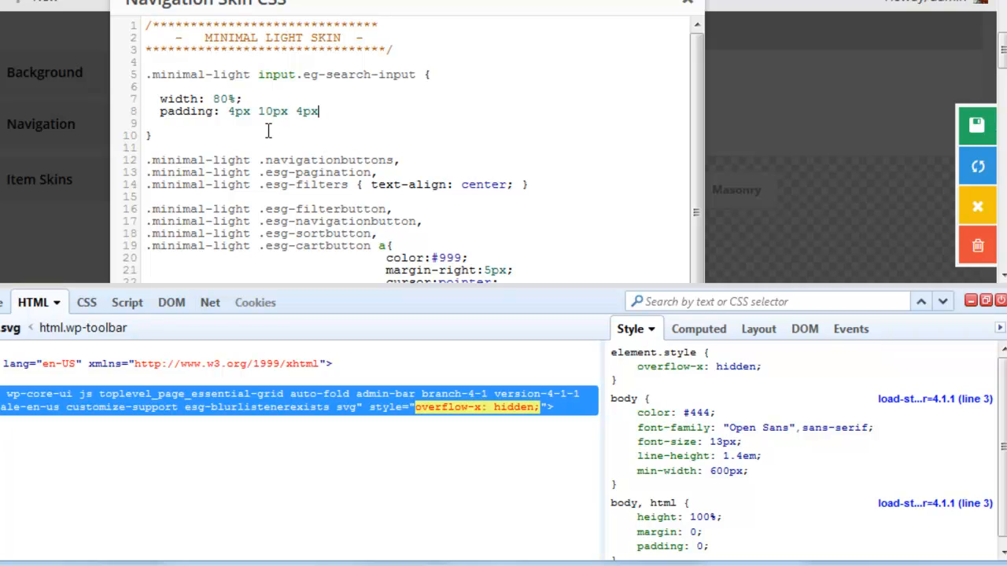
{"action": "type", "text": "10px;"}
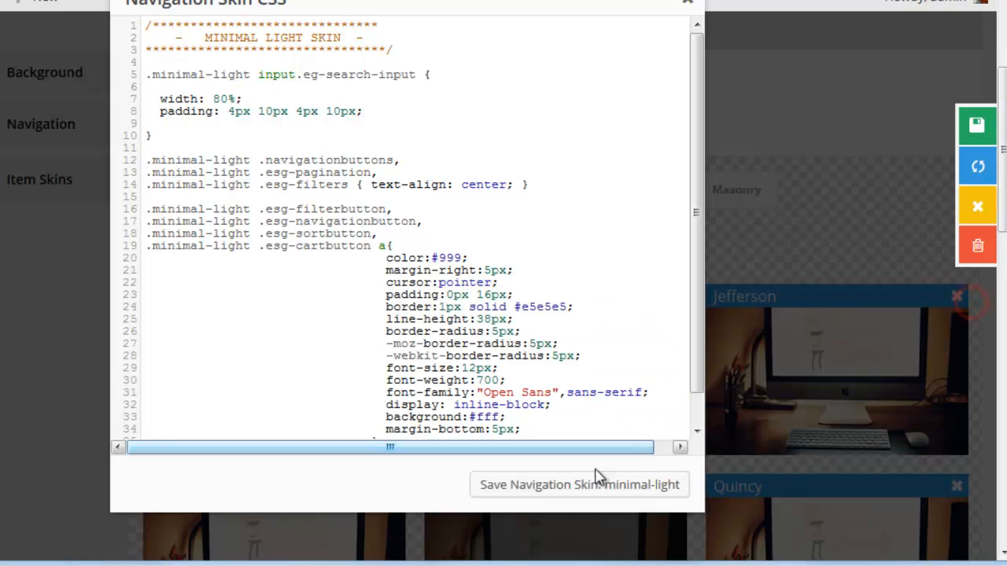
{"action": "left_click", "coordinate": [565, 485]}
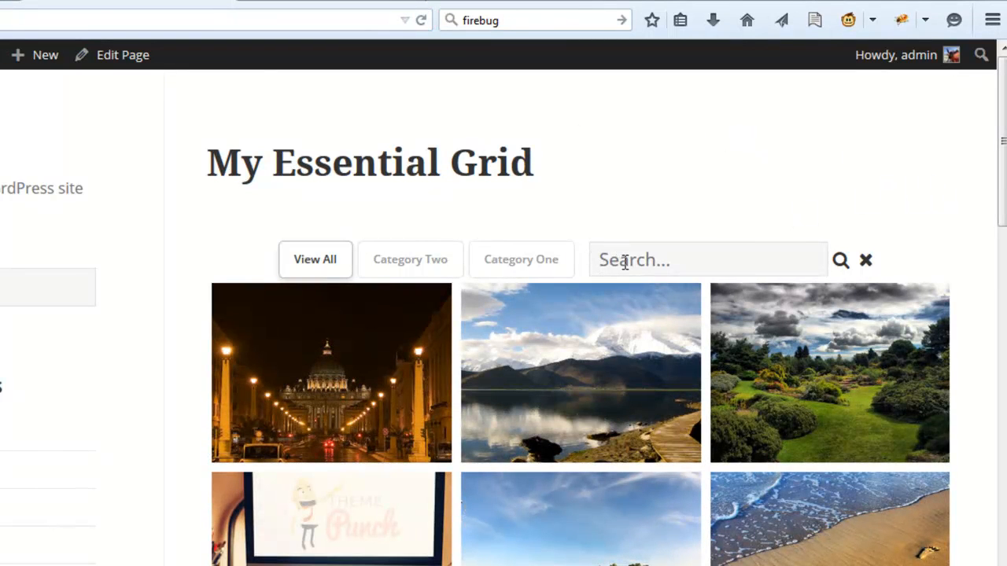
{"action": "mouse_move", "coordinate": [641, 189]}
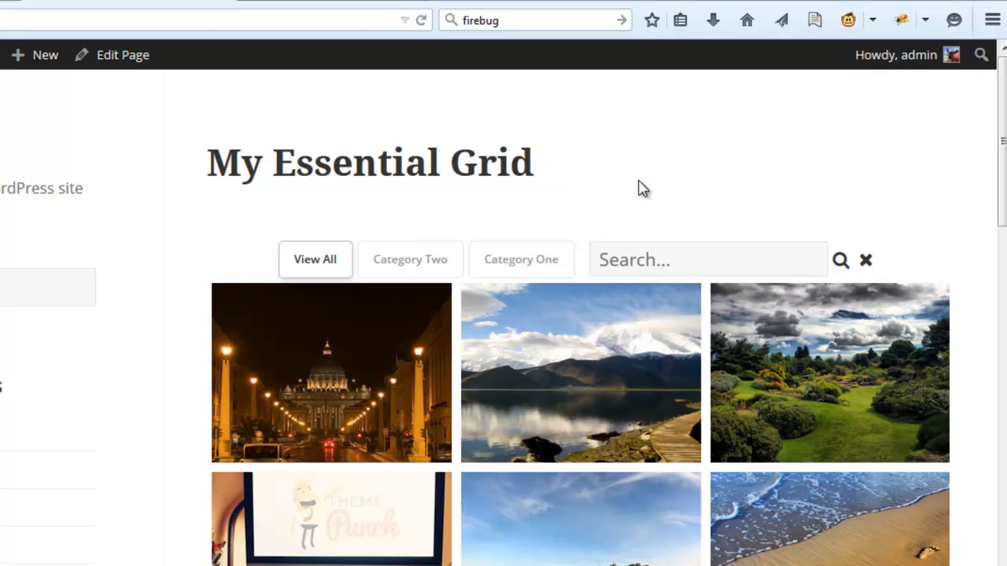
{"action": "mouse_move", "coordinate": [355, 261]}
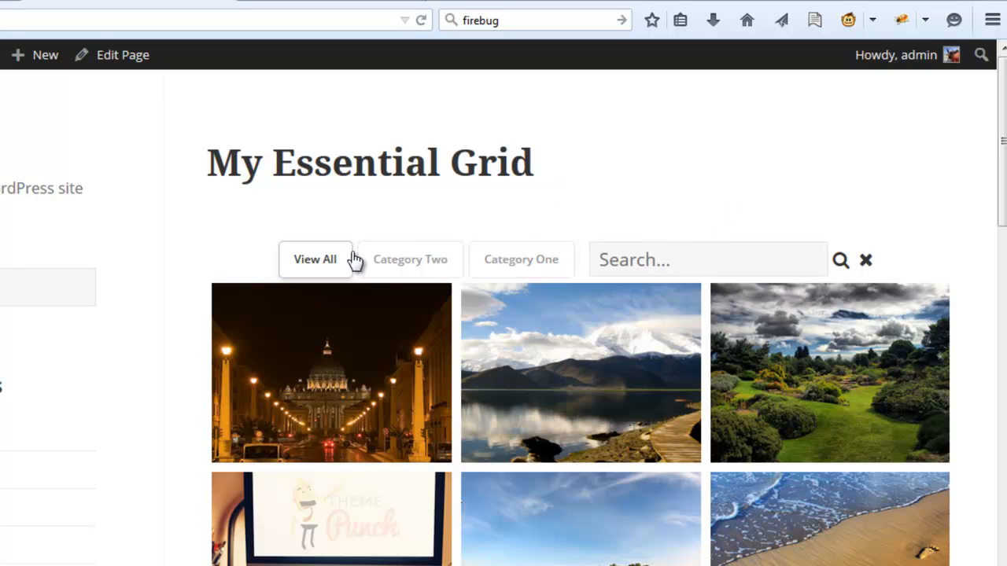
- Filter the grid by View All and Category Two, then bring up options for the magnifier icon
{"action": "left_click", "coordinate": [409, 259]}
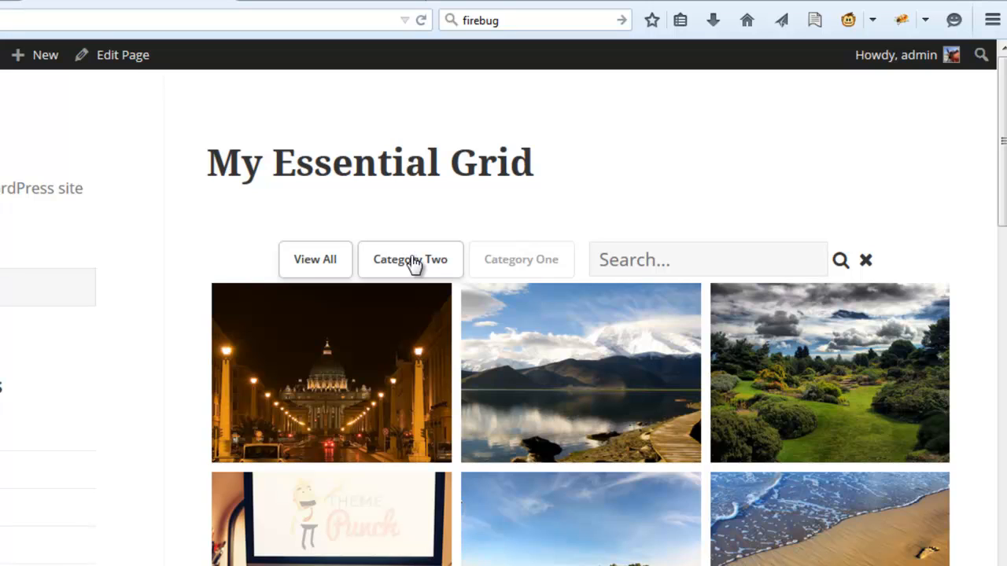
{"action": "left_click", "coordinate": [315, 259]}
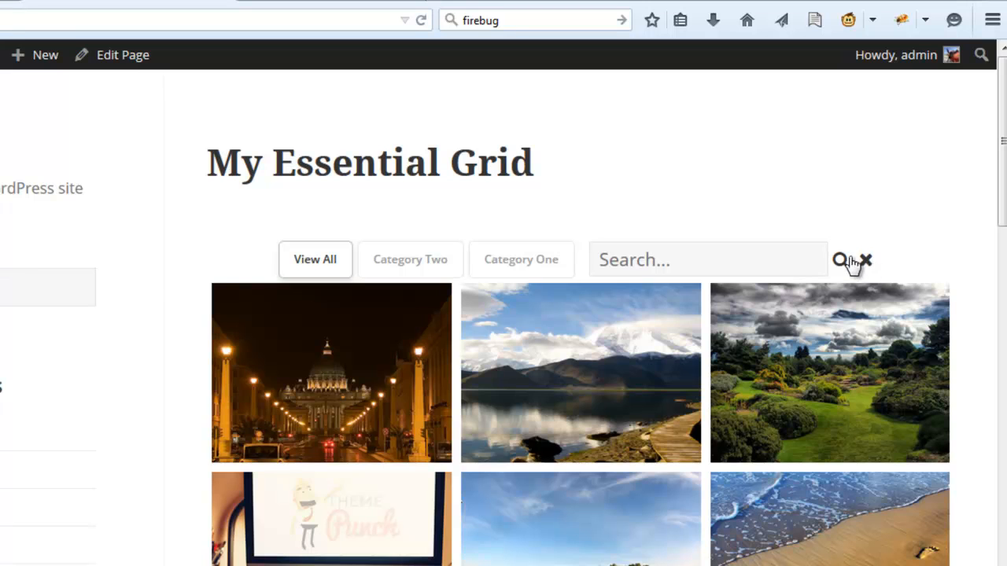
{"action": "right_click", "coordinate": [842, 259]}
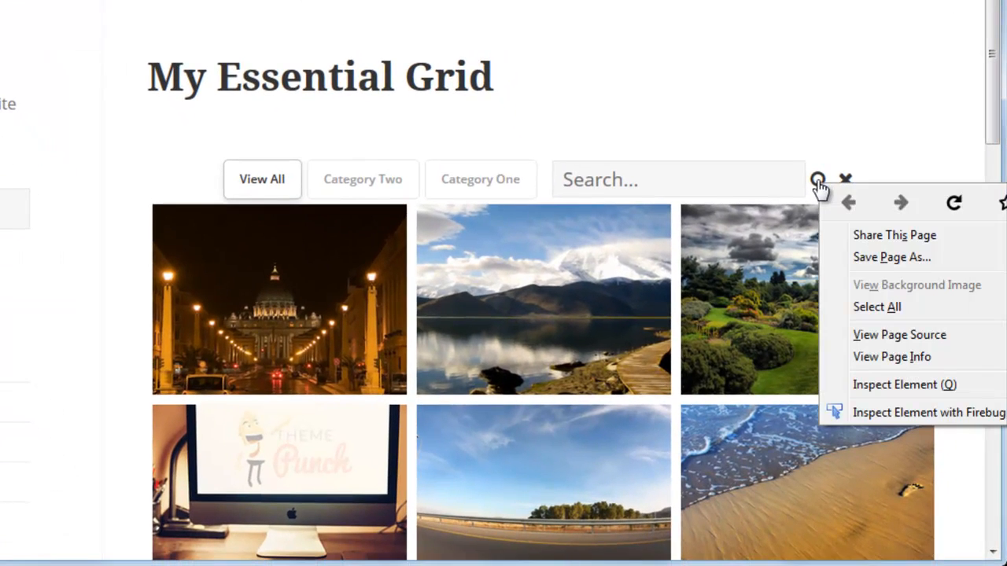
- Inspect the search icon in Firebug and copy its eg-search-submit class name
{"action": "left_click", "coordinate": [903, 384]}
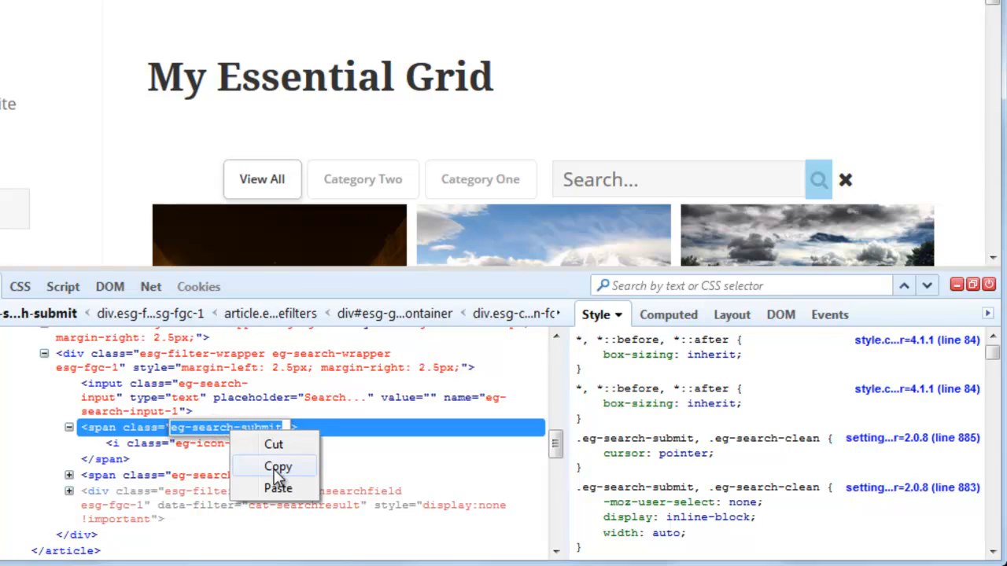
{"action": "left_click", "coordinate": [276, 466]}
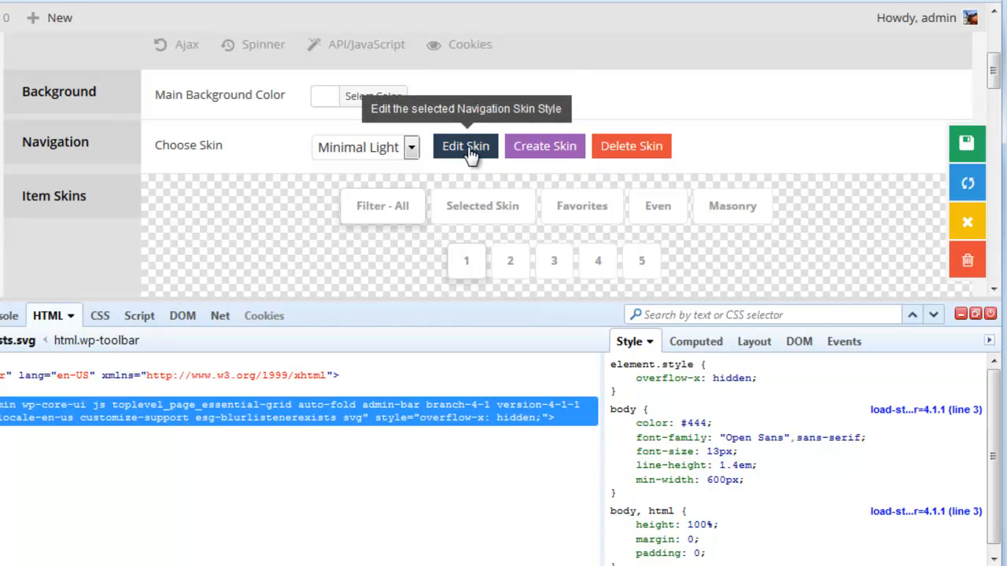
- Add .minimal-light .eg-search-submit {margin-left: 5px} to the skin CSS and save the navigation skin
{"action": "left_click", "coordinate": [465, 145]}
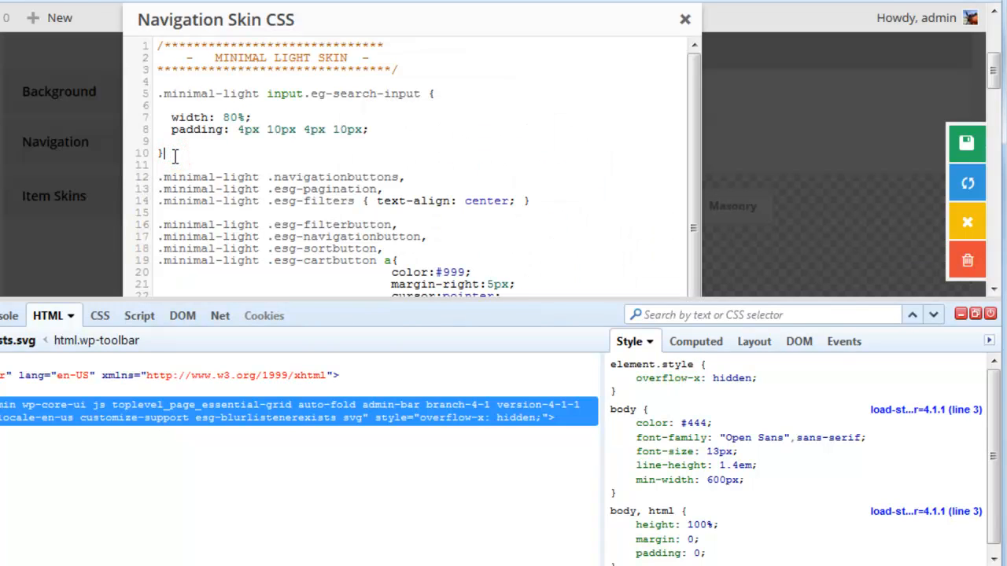
{"action": "type", "text": ".minimal-l"}
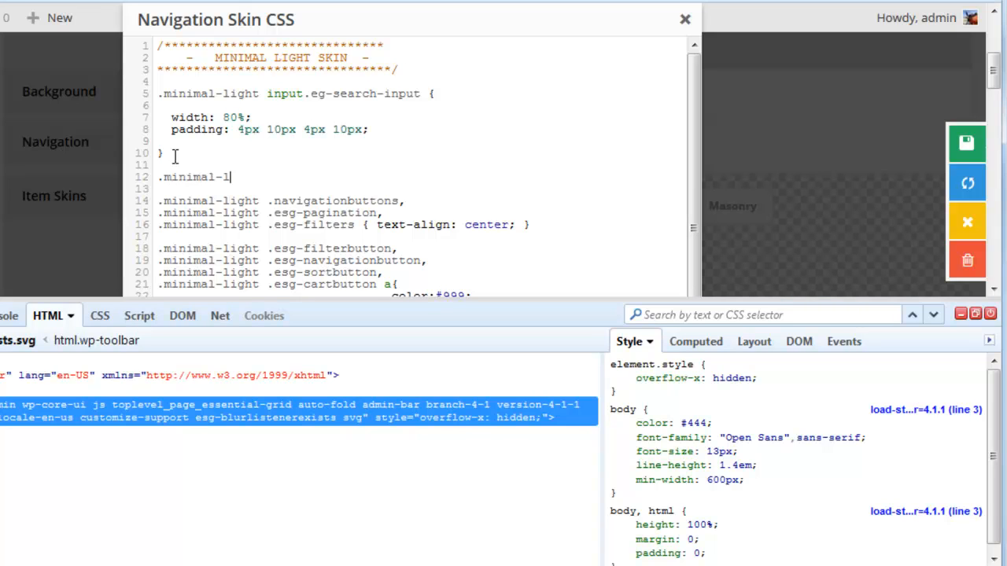
{"action": "type", "text": "ight"}
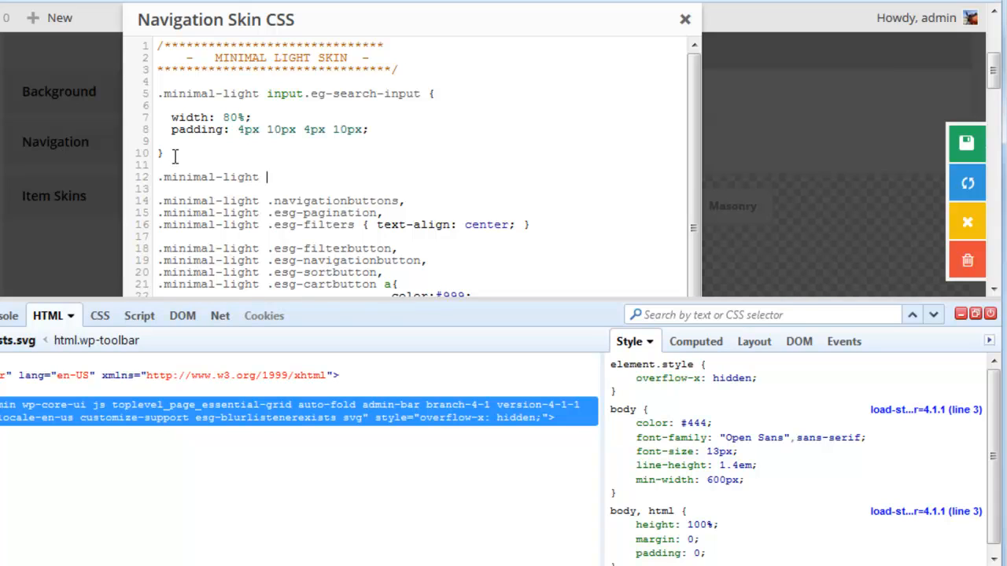
{"action": "type", "text": ".eg-search-submit {"}
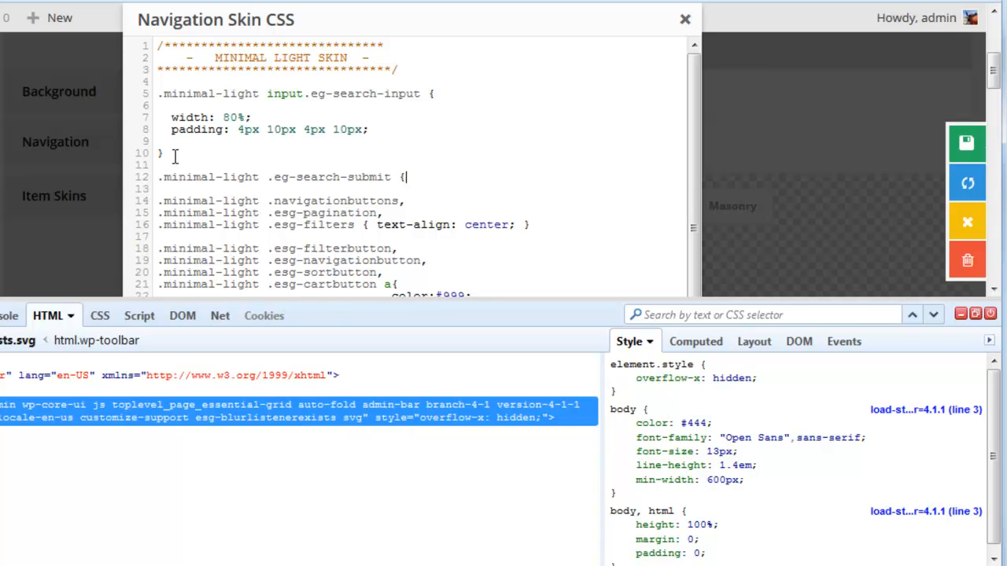
{"action": "type", "text": "ma"}
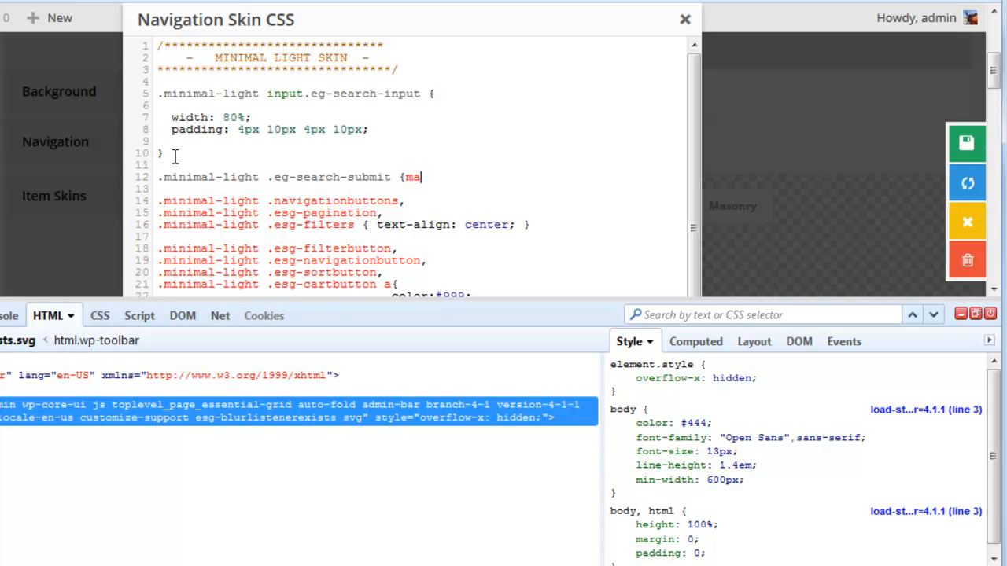
{"action": "type", "text": "rgin-left: 5"}
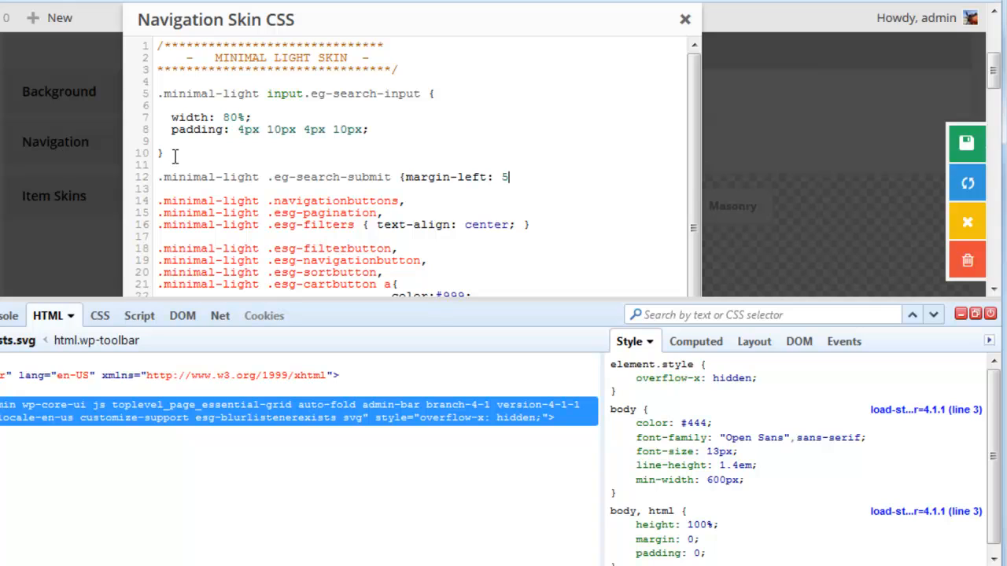
{"action": "type", "text": "px}"}
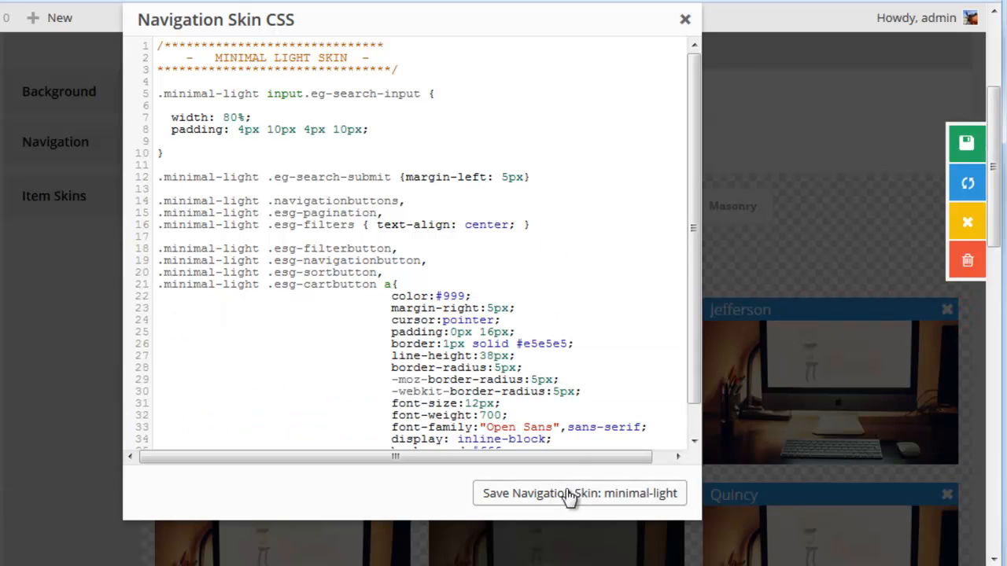
{"action": "left_click", "coordinate": [579, 494]}
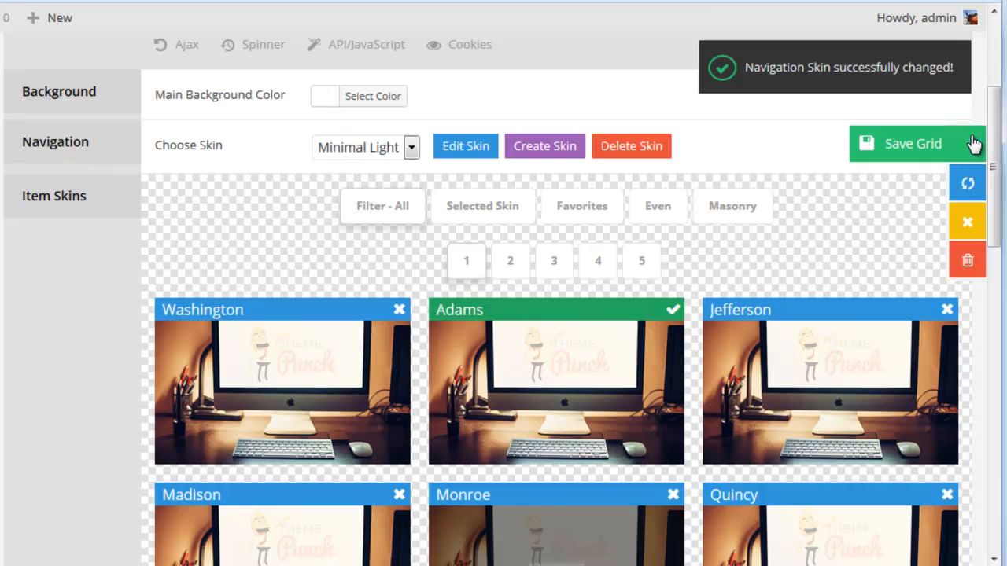